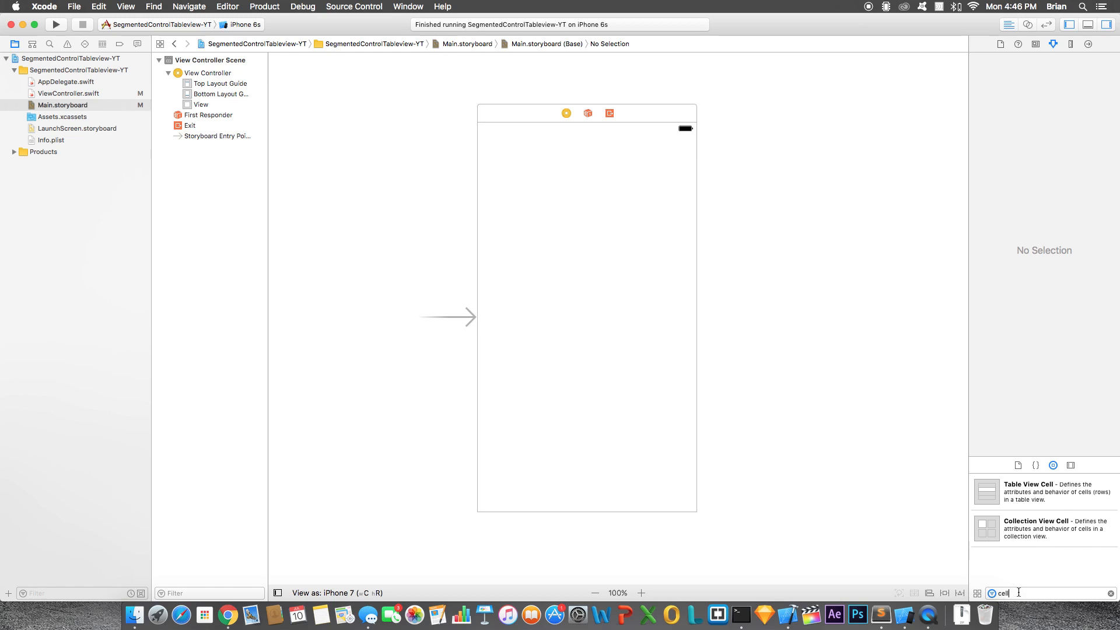
Add a table view pinned 70 points from the top and 0 on the other sides.
{"action": "type", "text": "tableview"}
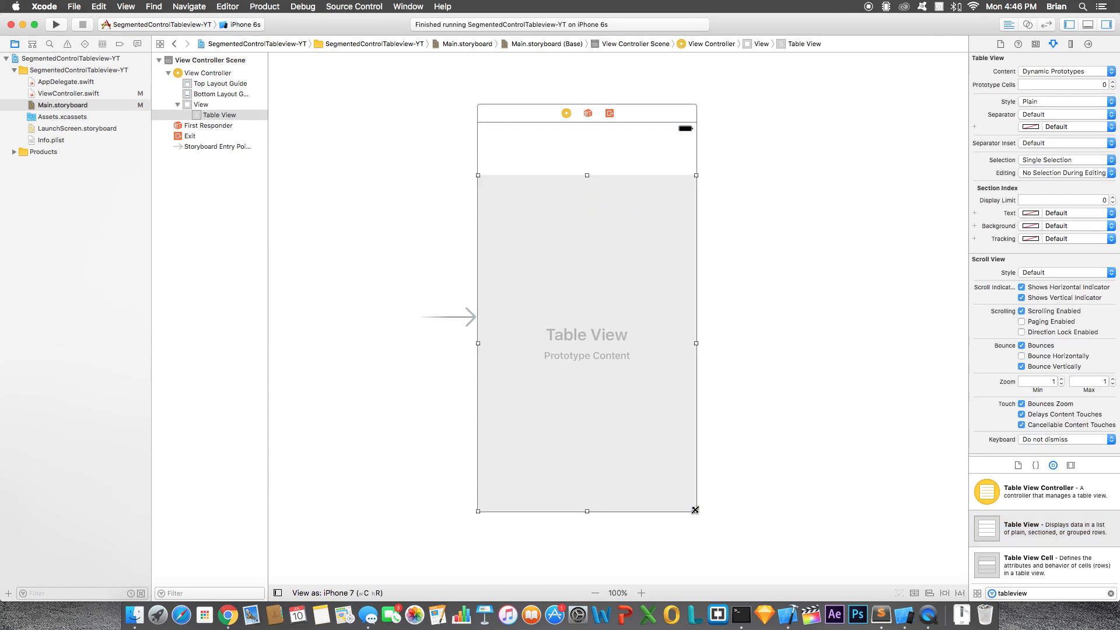
{"action": "left_click", "coordinate": [961, 592]}
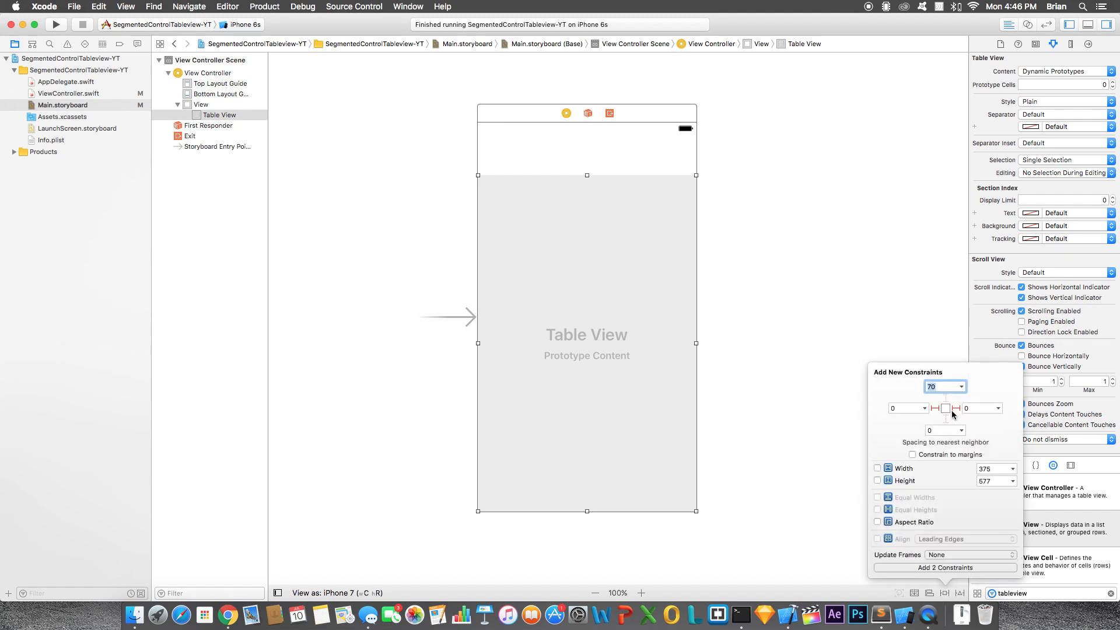
{"action": "left_click", "coordinate": [945, 408]}
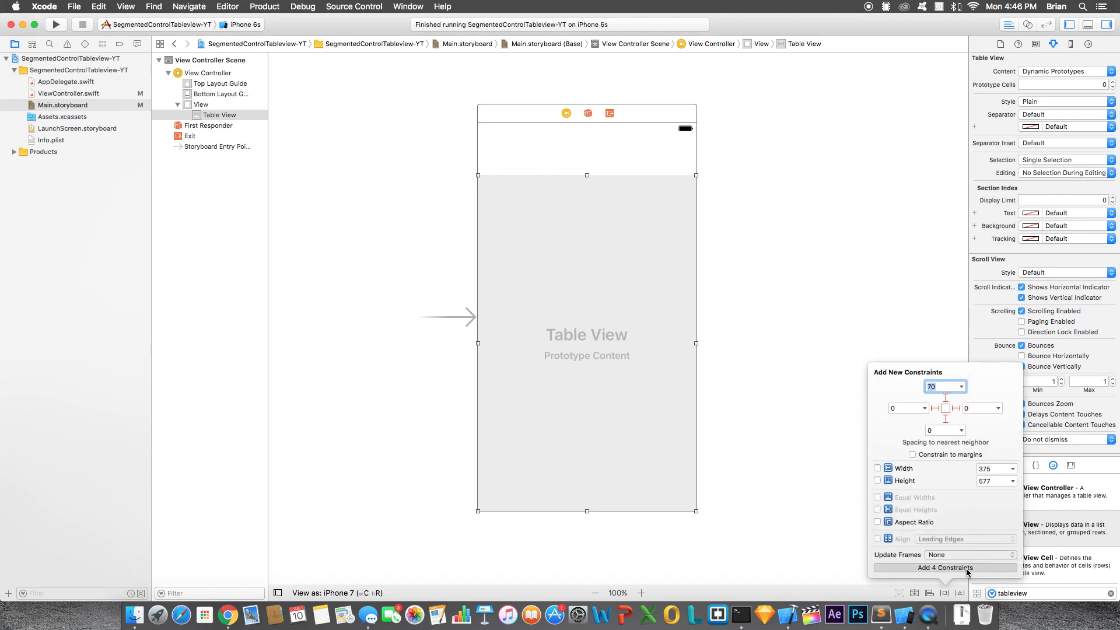
{"action": "left_click", "coordinate": [944, 567]}
{"action": "type", "text": "segmented"}
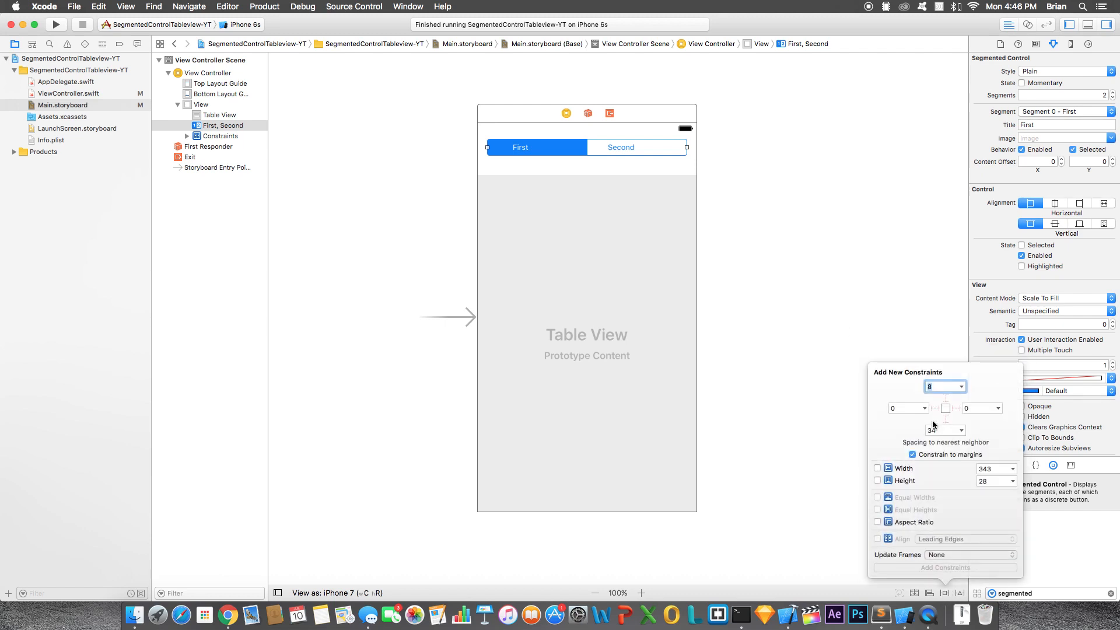
Pin the segmented control with top 8 and left and right 0 constraints.
{"action": "left_click", "coordinate": [956, 408]}
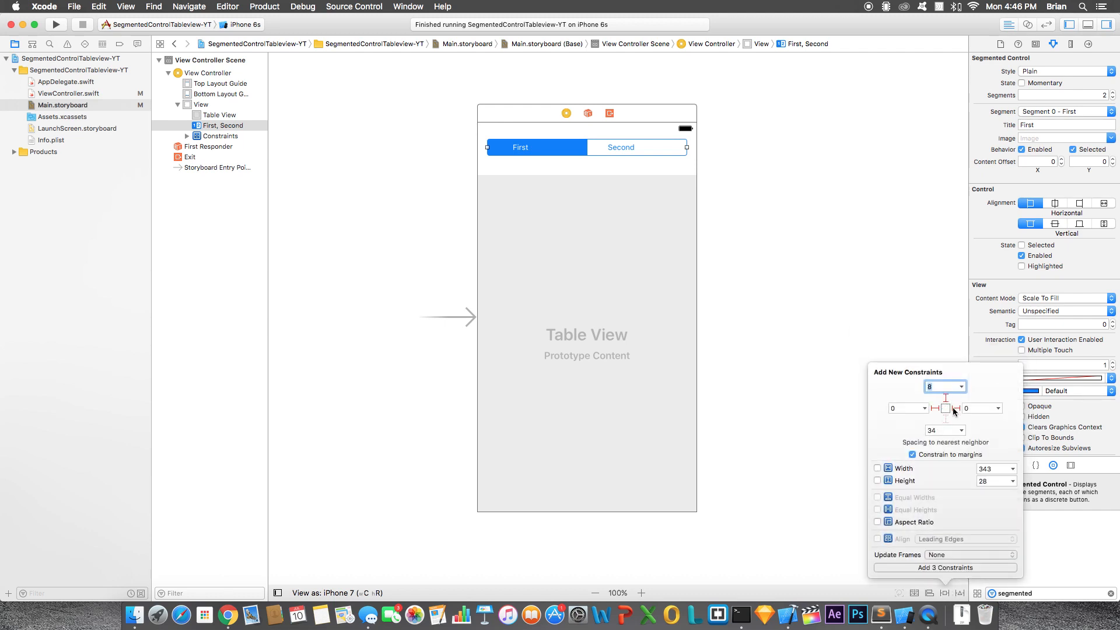
{"action": "left_click", "coordinate": [945, 567]}
{"action": "type", "text": "cell"}
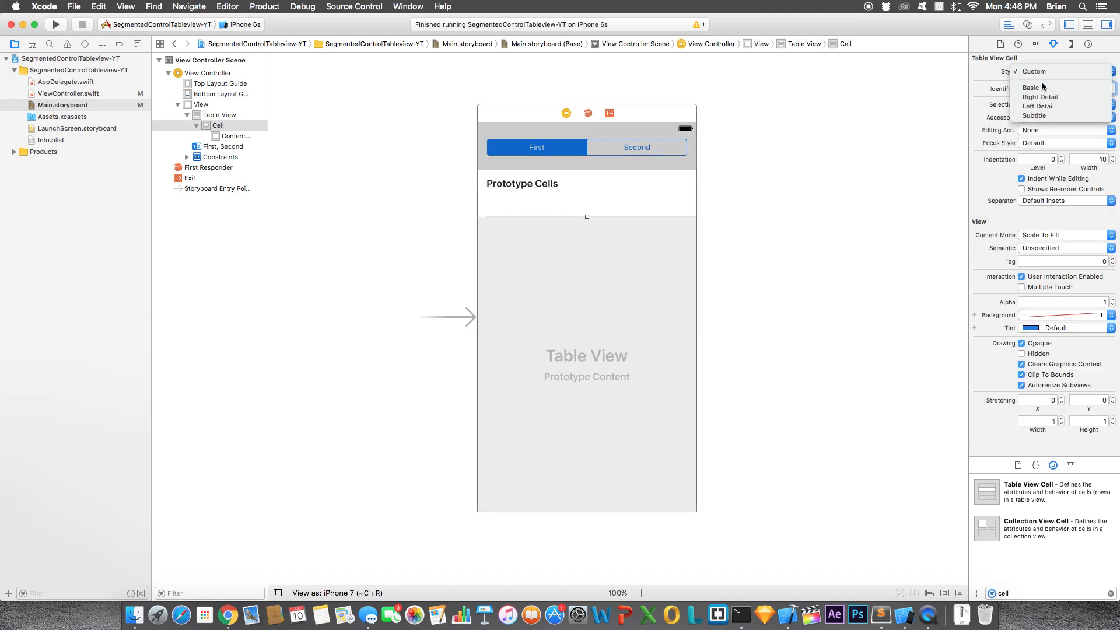
Set the prototype cell's style to Basic and its identifier to Cell.
{"action": "left_click", "coordinate": [1031, 87]}
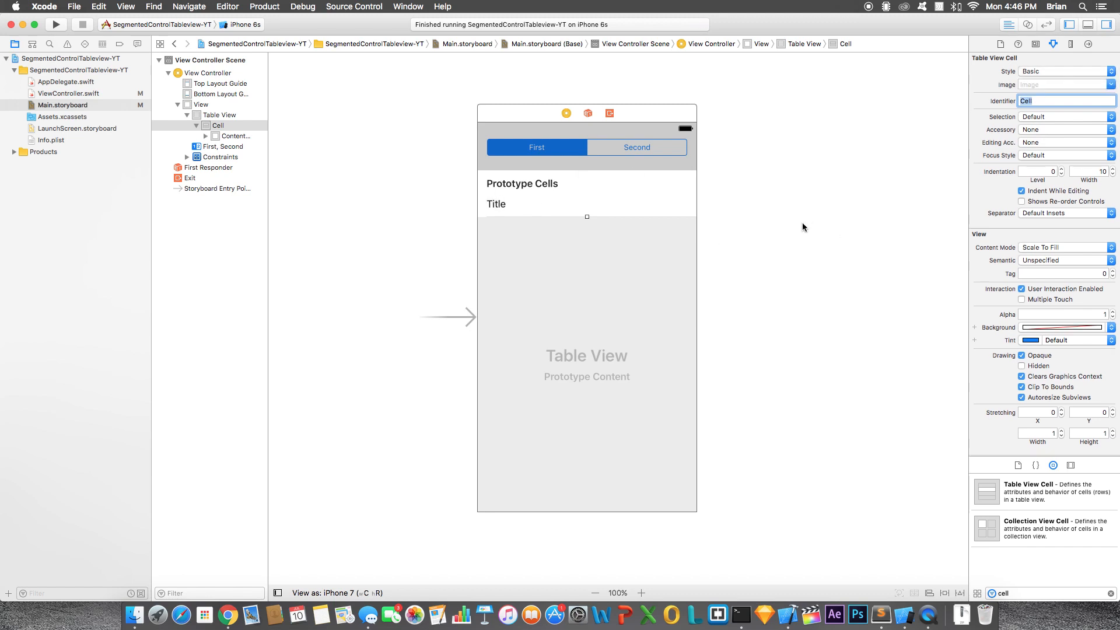
{"action": "left_click", "coordinate": [218, 115]}
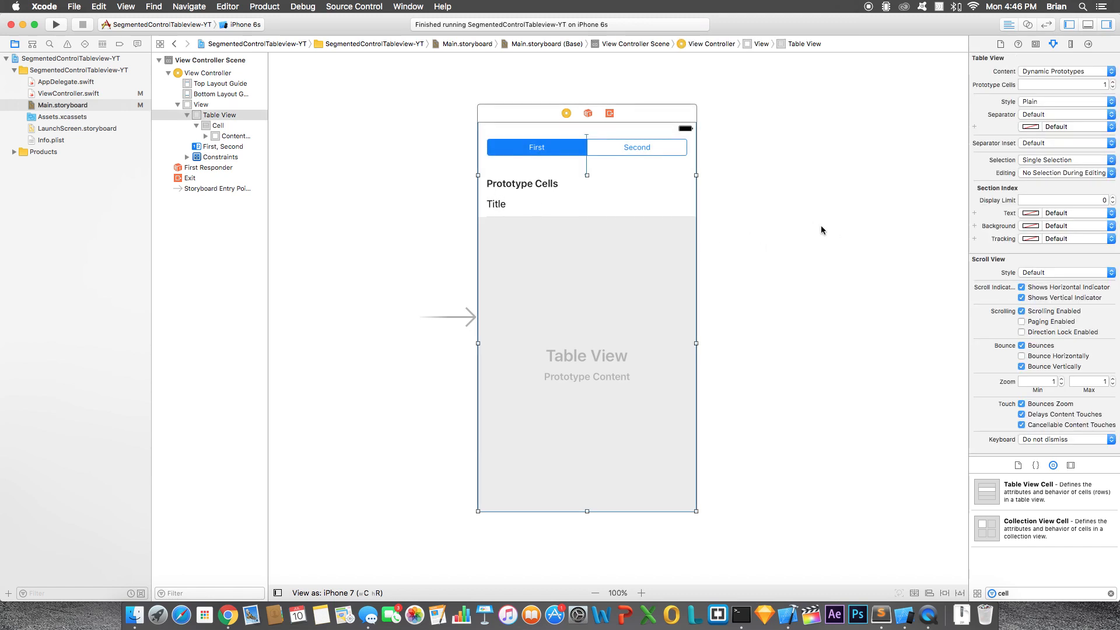
{"action": "left_click", "coordinate": [757, 217]}
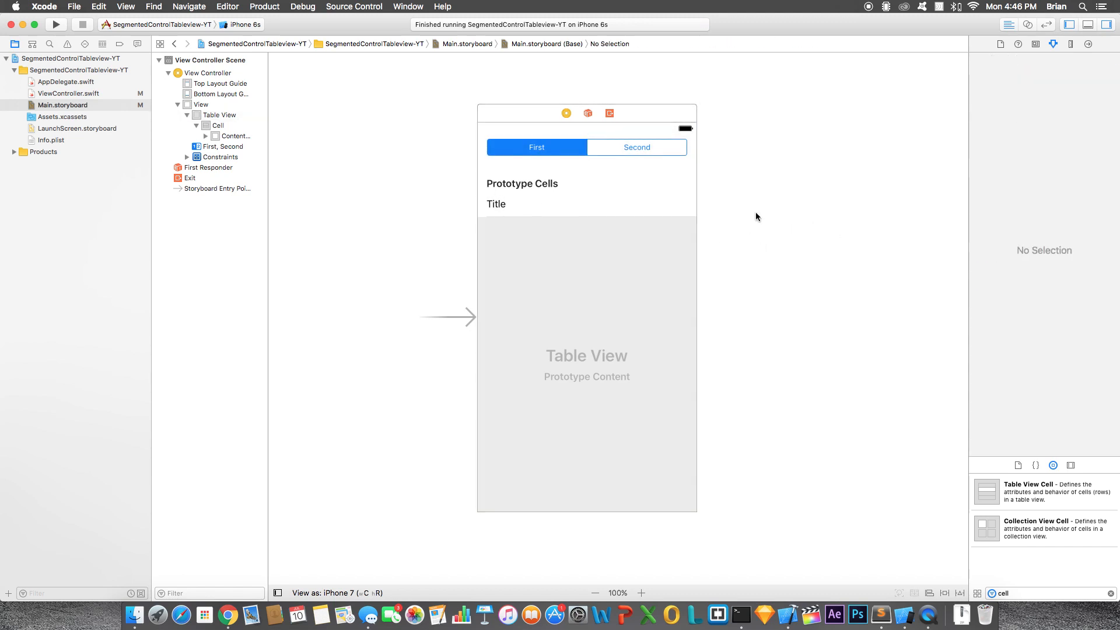
{"action": "left_click", "coordinate": [537, 147]}
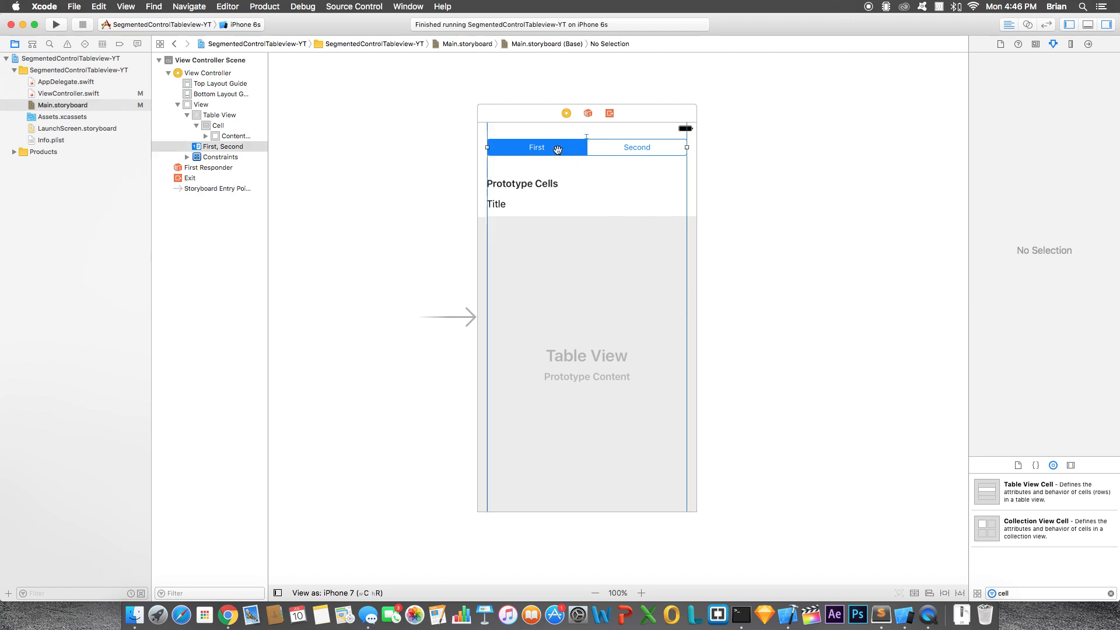
{"action": "left_click", "coordinate": [537, 147]}
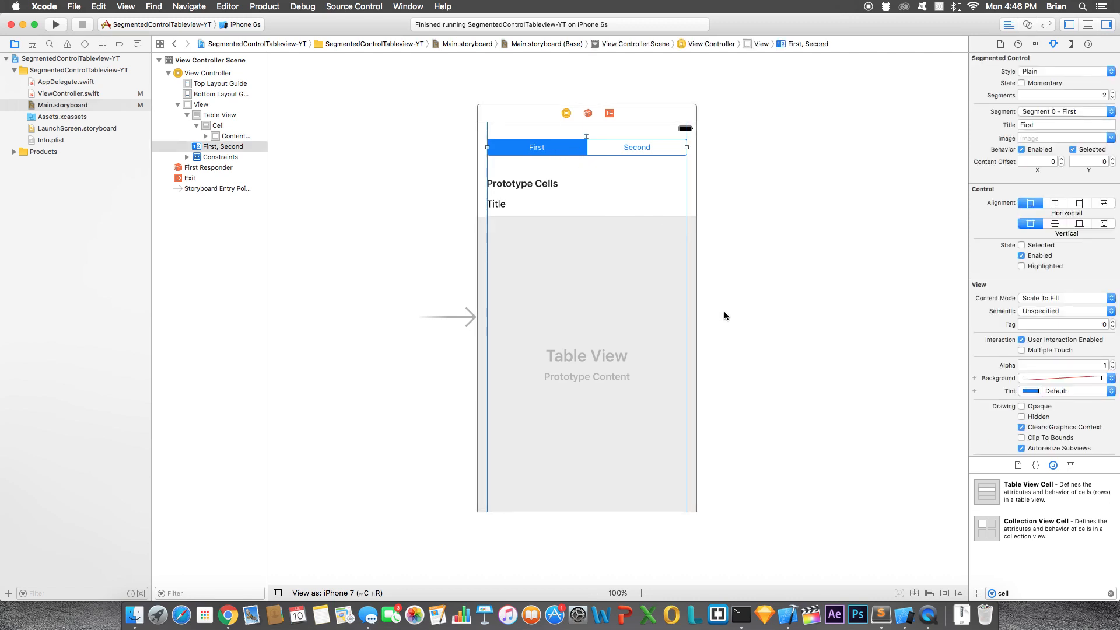
{"action": "mouse_move", "coordinate": [728, 328]}
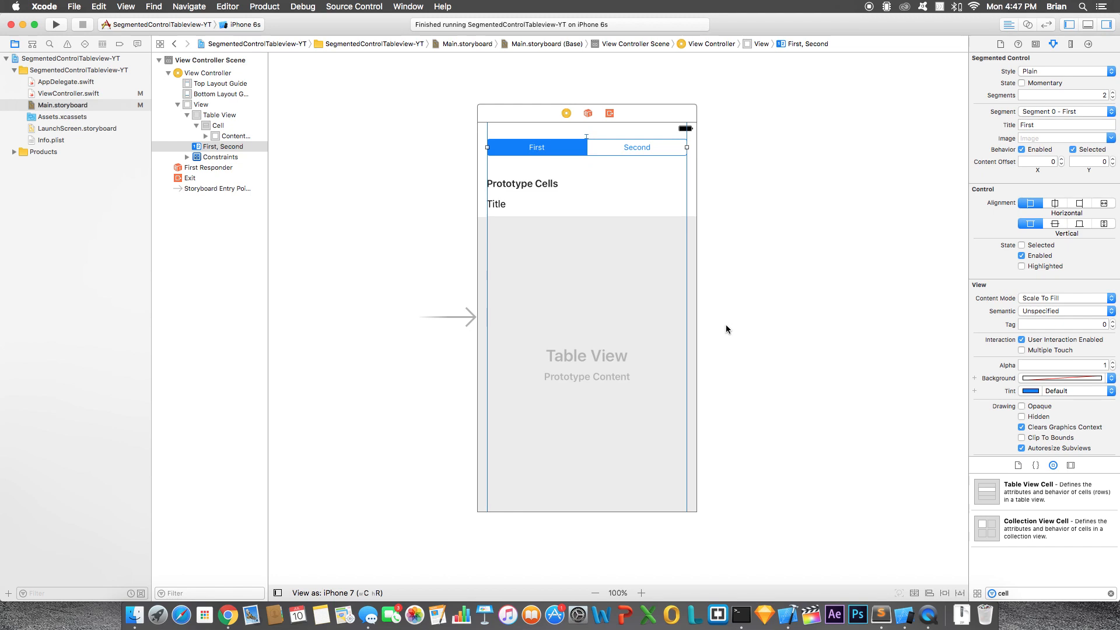
{"action": "mouse_move", "coordinate": [639, 147]}
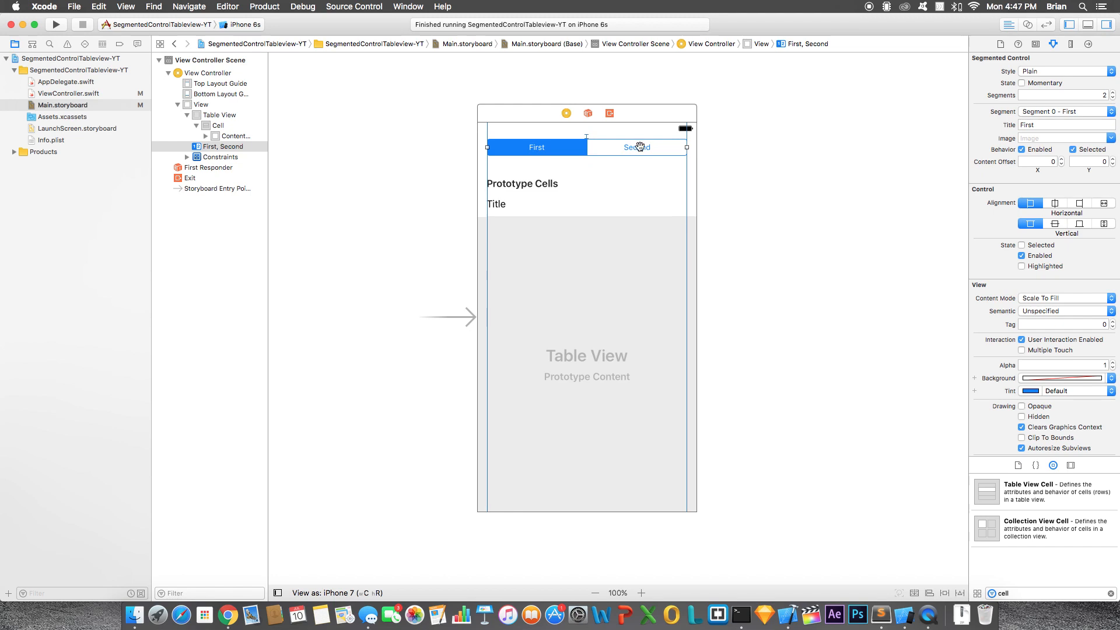
{"action": "left_click", "coordinate": [736, 251]}
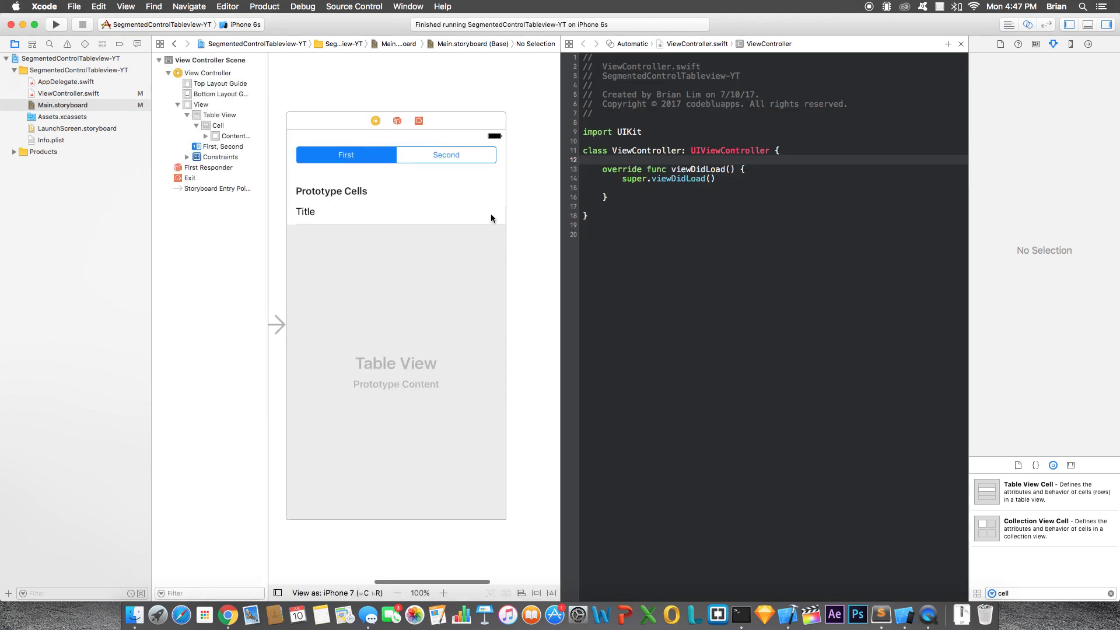
Connect segmentedControl and tableView outlets into ViewController.
{"action": "left_click", "coordinate": [396, 154]}
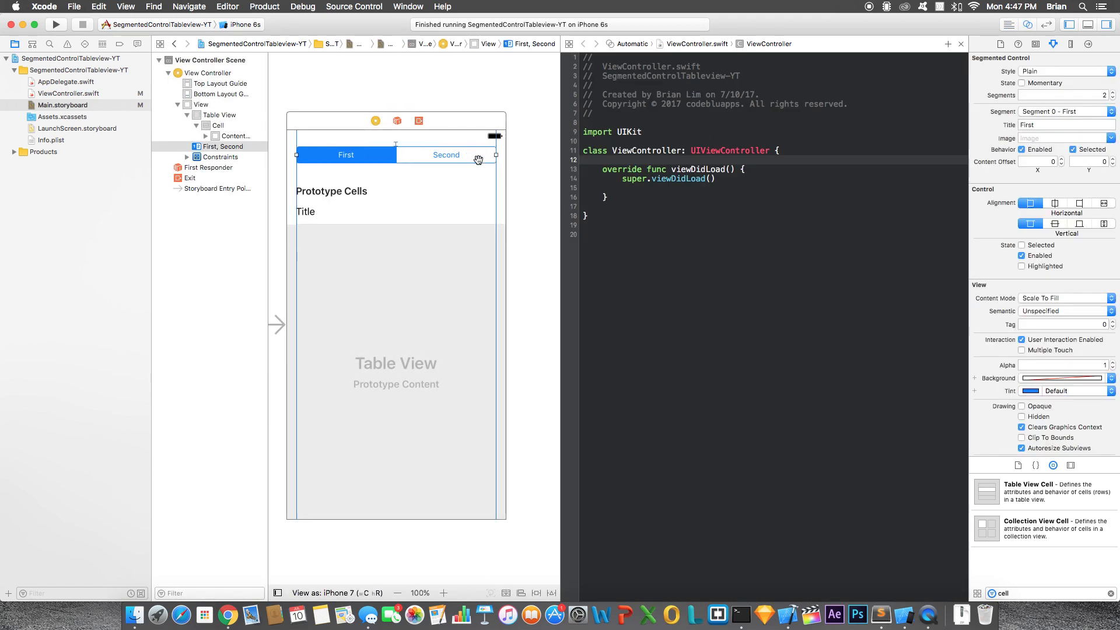
{"action": "type", "text": "segmentedControl: UISegmentedControl!"}
{"action": "type", "text": "tabl"}
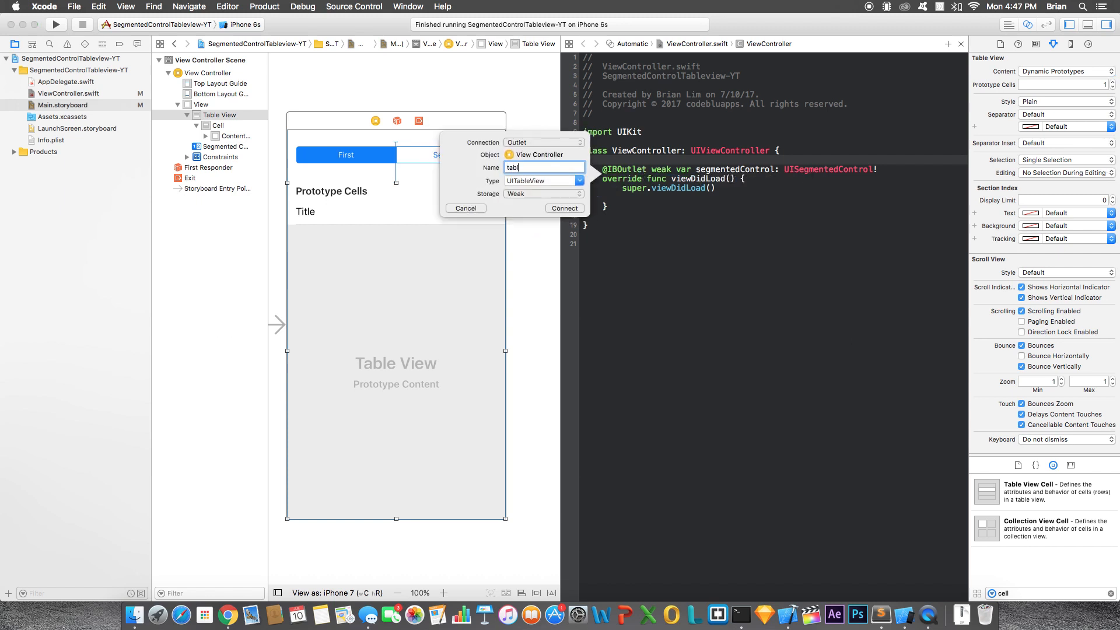
{"action": "left_click", "coordinate": [563, 208]}
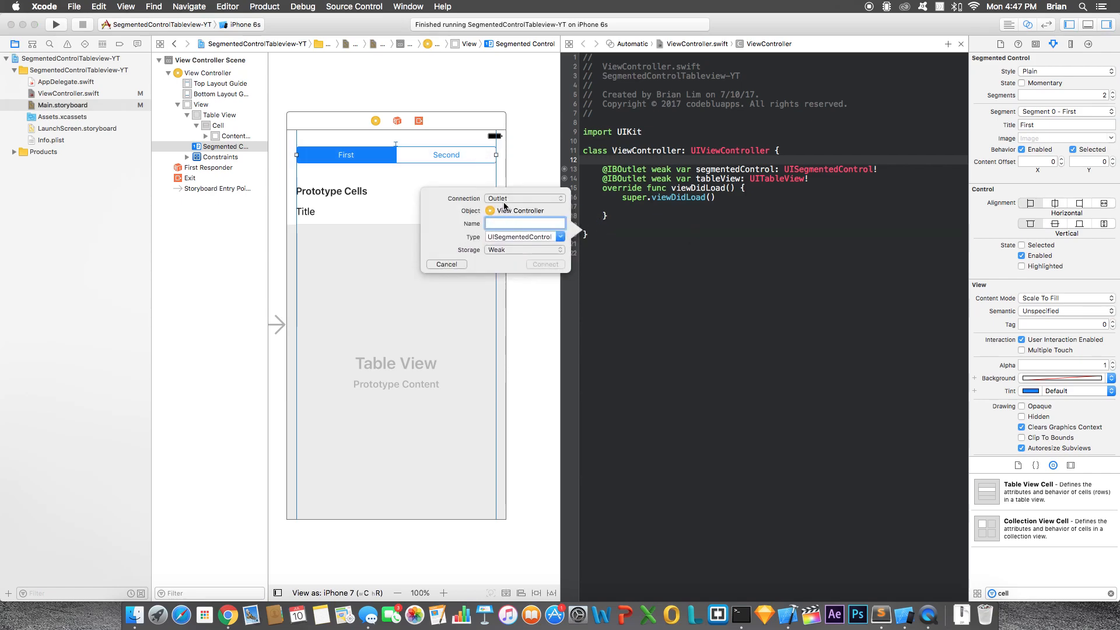
Add a segmentedChanged action from the segmented control, then return to a single editor.
{"action": "left_click", "coordinate": [524, 198]}
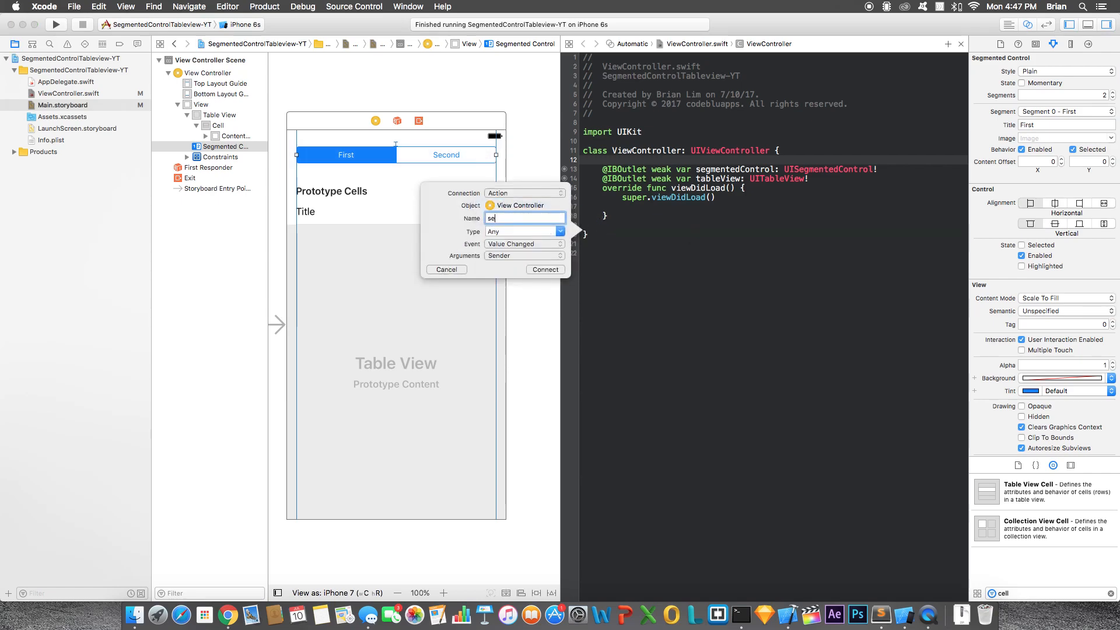
{"action": "type", "text": "segmentedChange"}
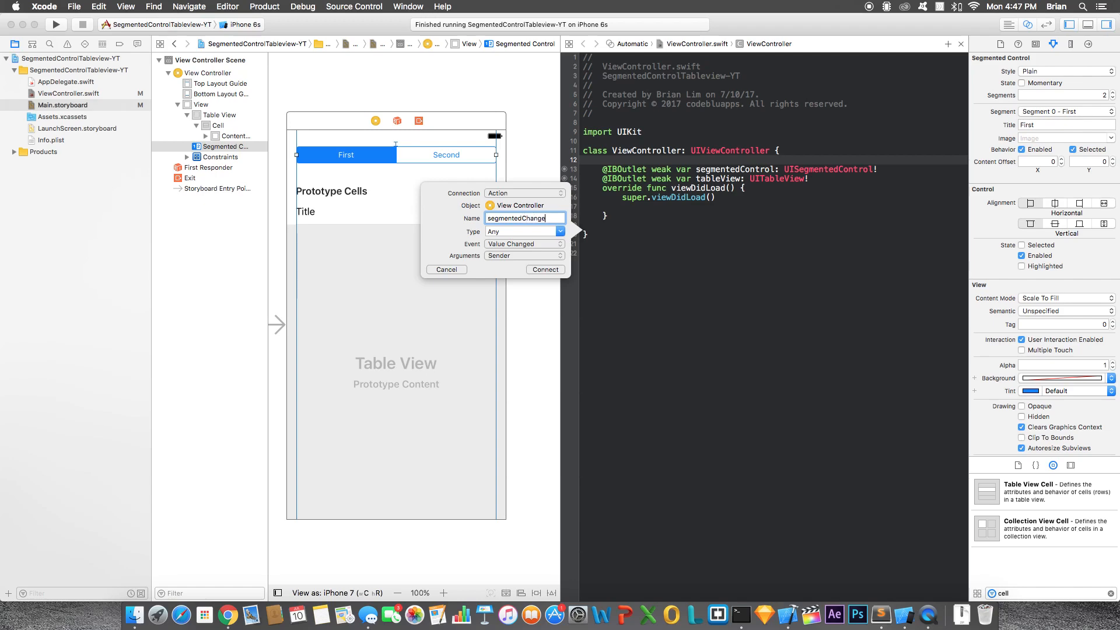
{"action": "left_click", "coordinate": [545, 270]}
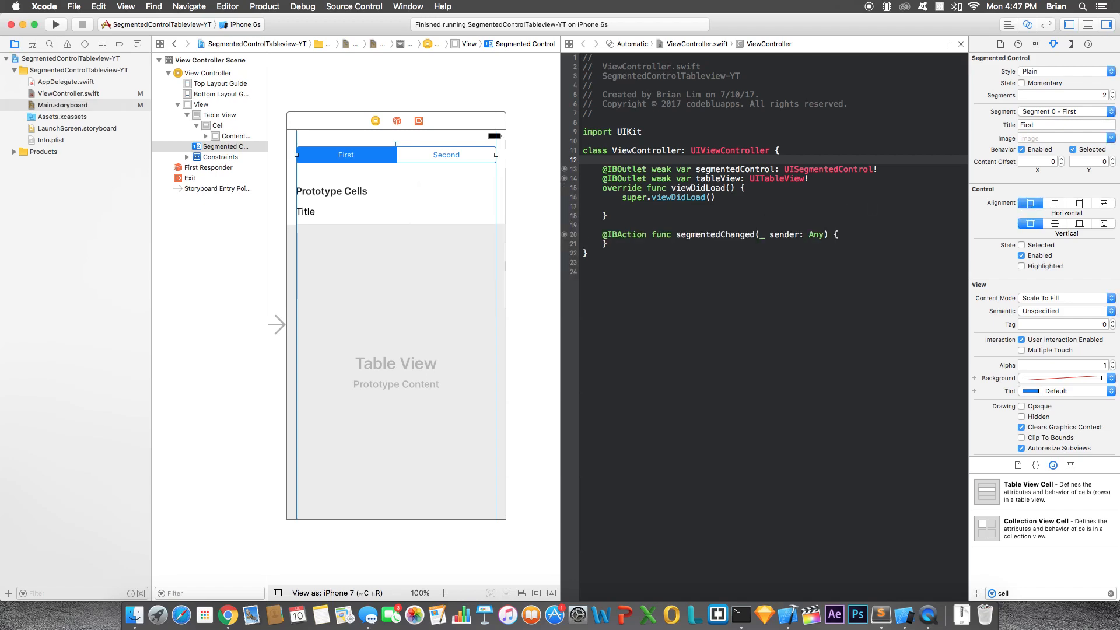
{"action": "left_click", "coordinate": [69, 94]}
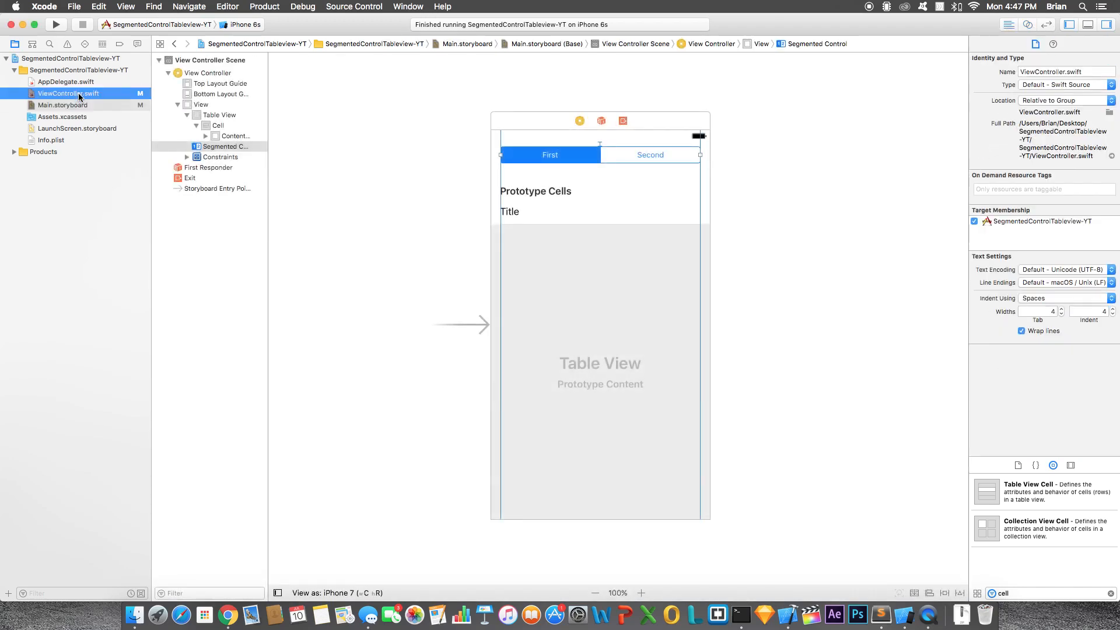
Declare let cars = ["BMW", "Range Rover", "Lamborghini", "Tesla"] below the outlets.
{"action": "left_click", "coordinate": [69, 94]}
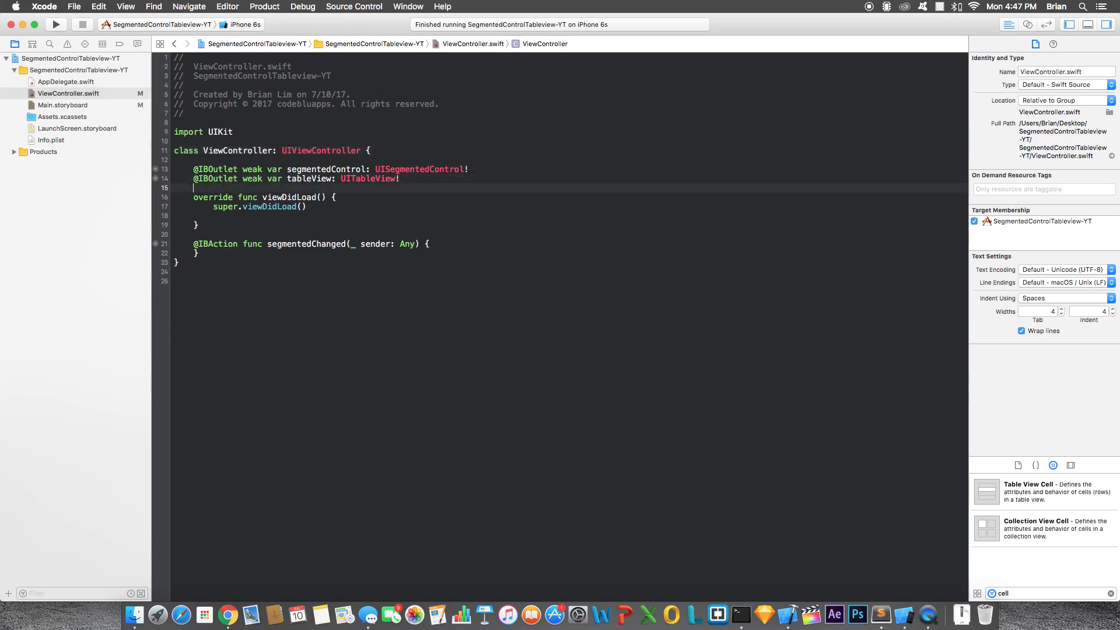
{"action": "key", "text": "return"}
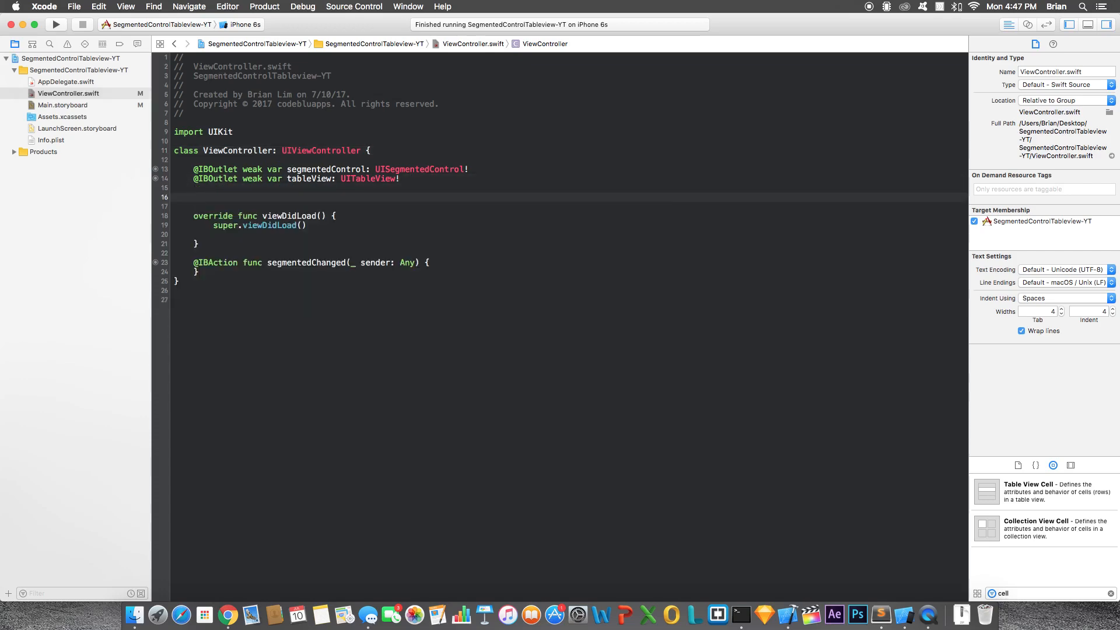
{"action": "type", "text": "let cars ="}
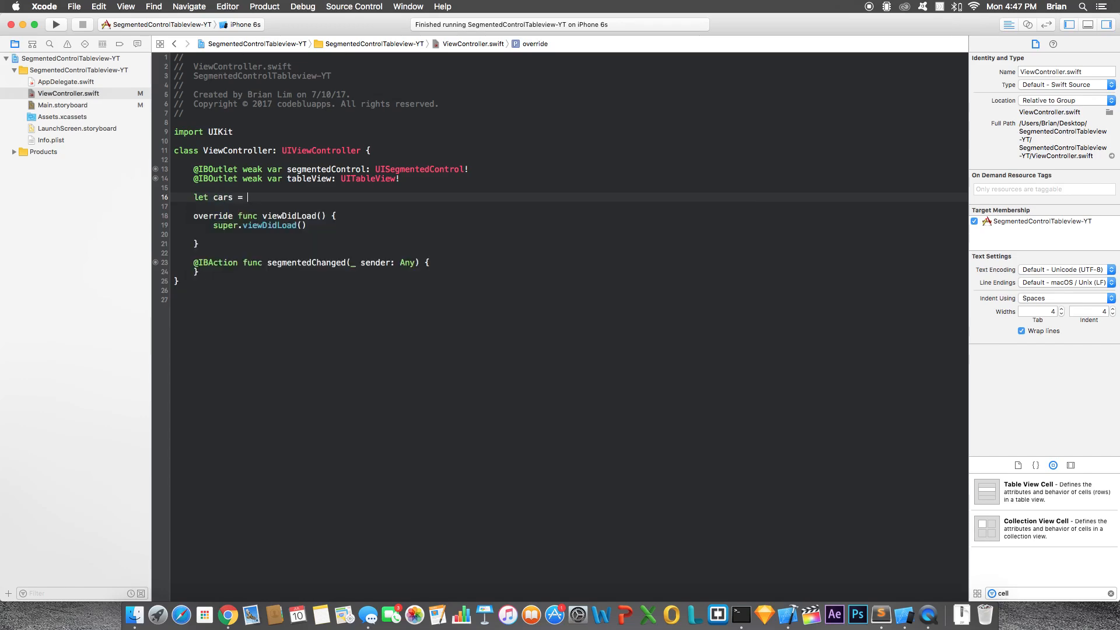
{"action": "type", "text": "[\"BM\"]"}
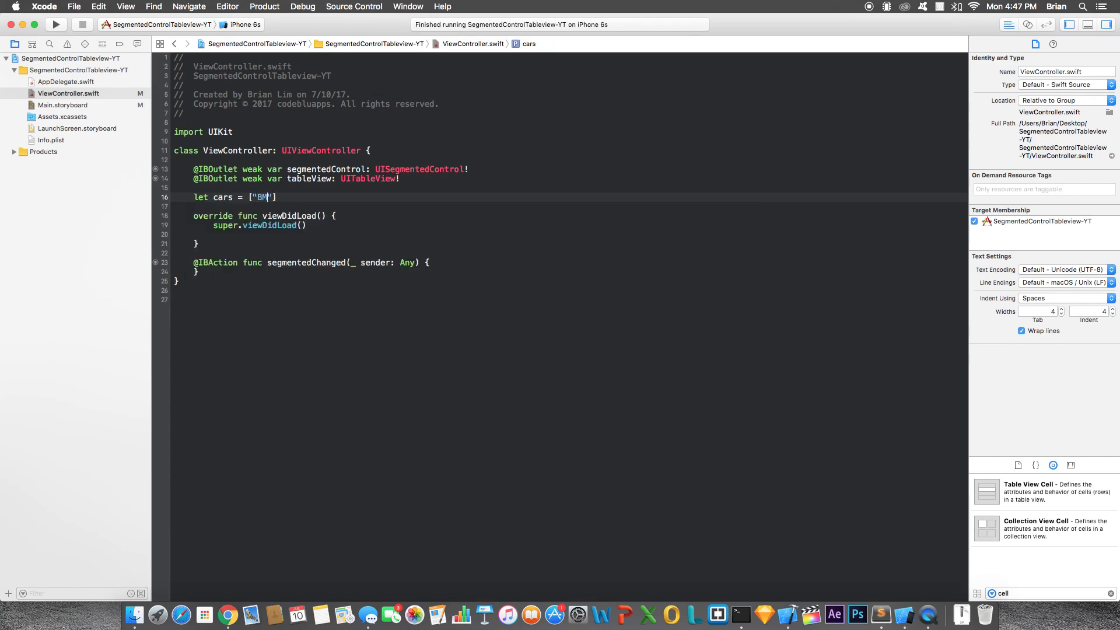
{"action": "type", "text": "W\", \"Range"}
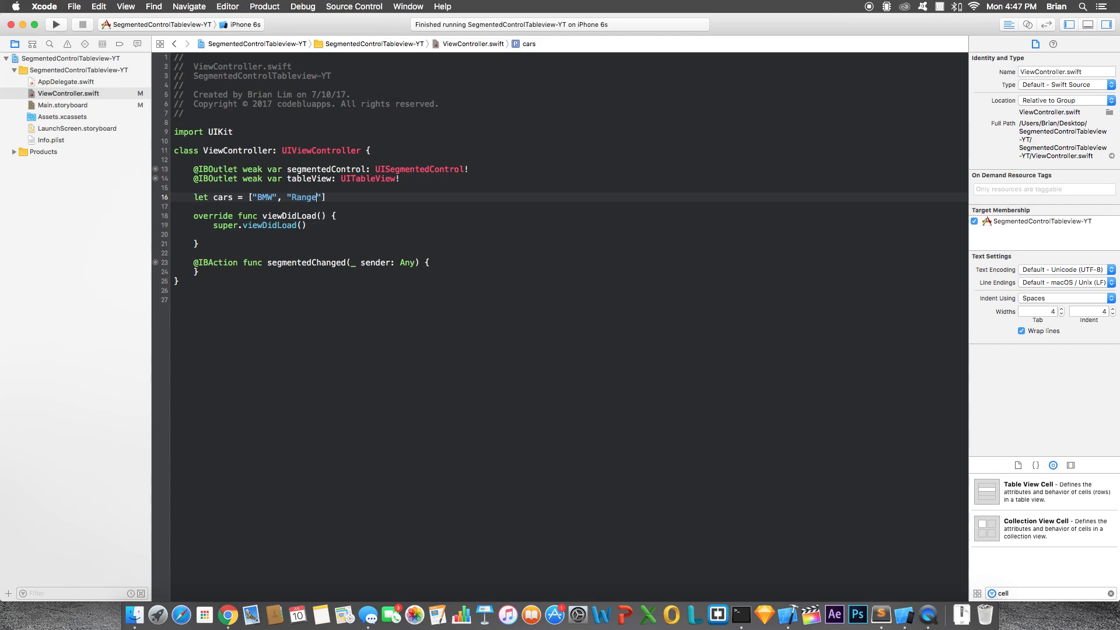
{"action": "type", "text": "Rover\", \"Lamborghi"}
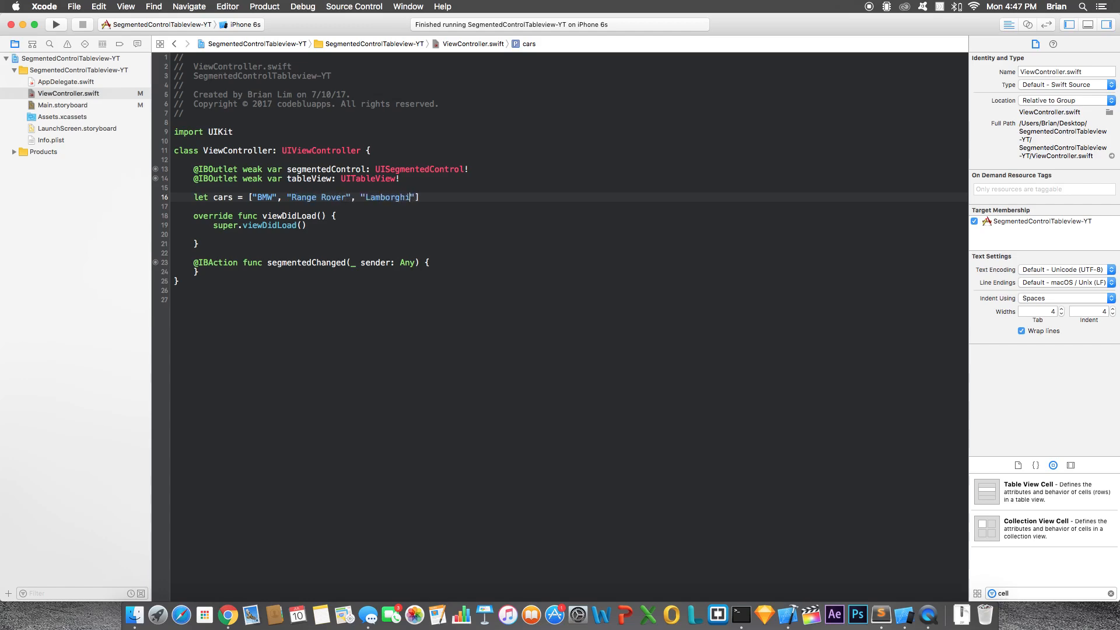
{"action": "type", "text": ", \"T"}
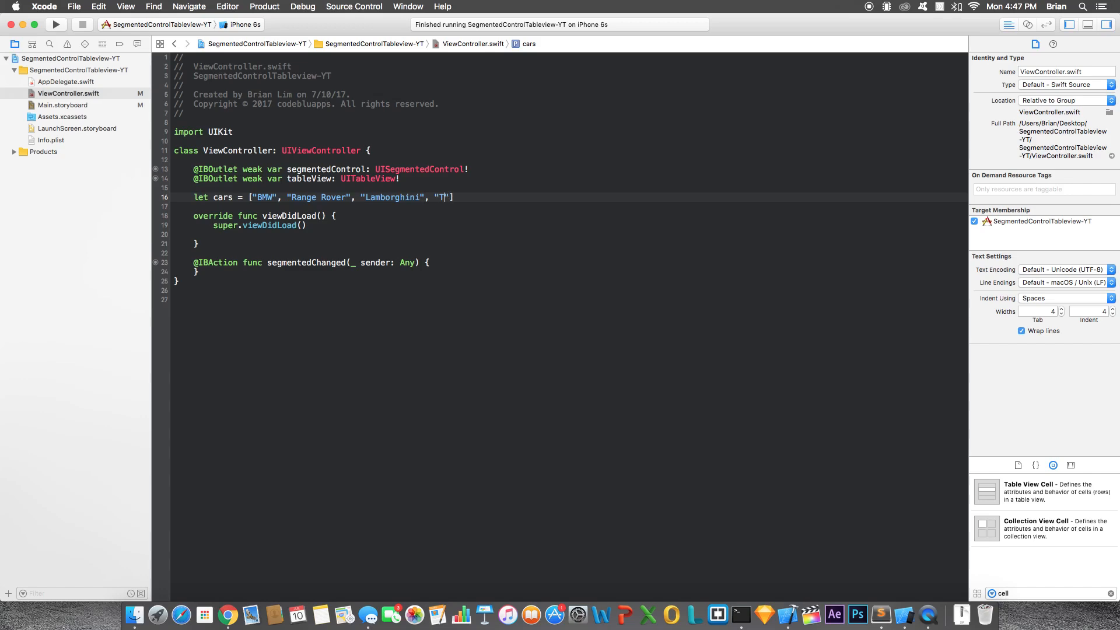
{"action": "type", "text": "esla\"]"}
{"action": "type", "text": "let fruits = [\""}
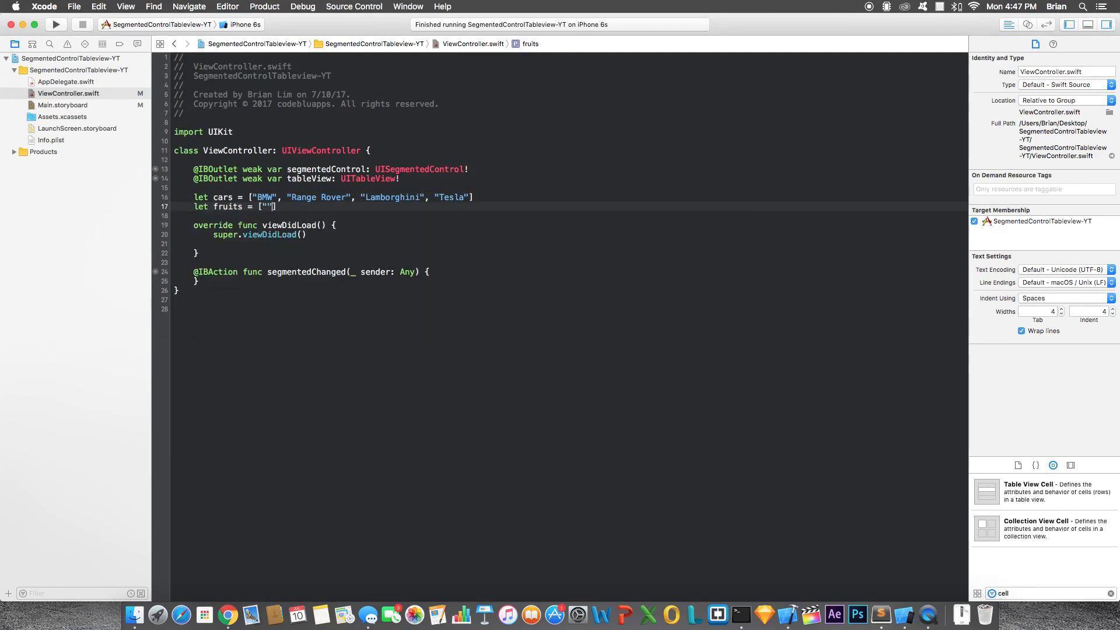
Declare the fruits array with Pear, Apple, Dragonfruit and Melon.
{"action": "type", "text": "Pear\", \"A"}
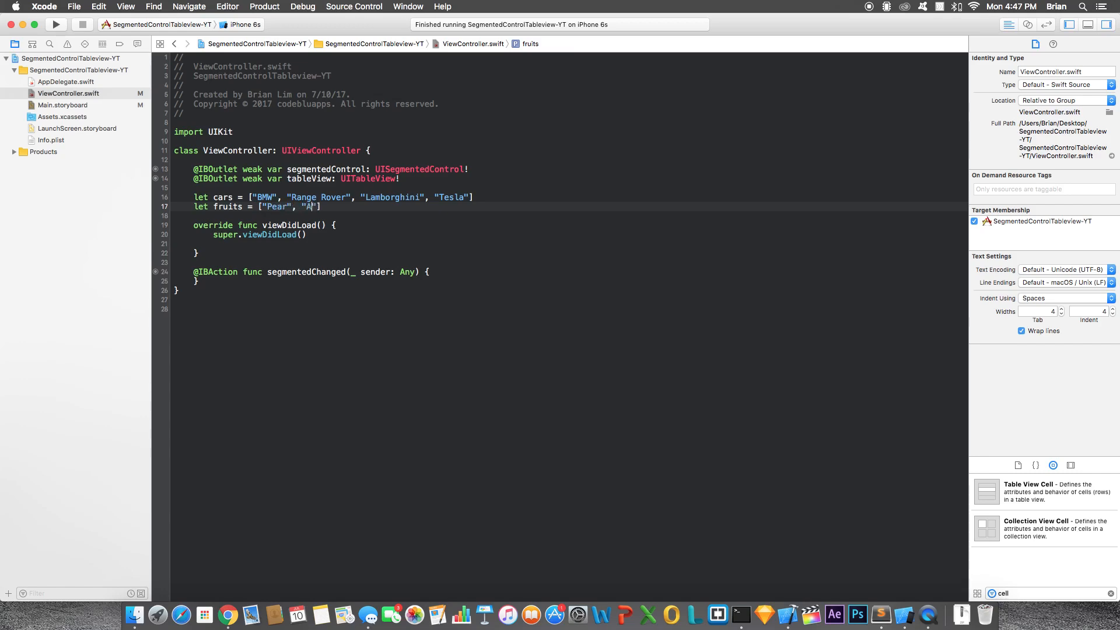
{"action": "type", "text": "pple\", \""}
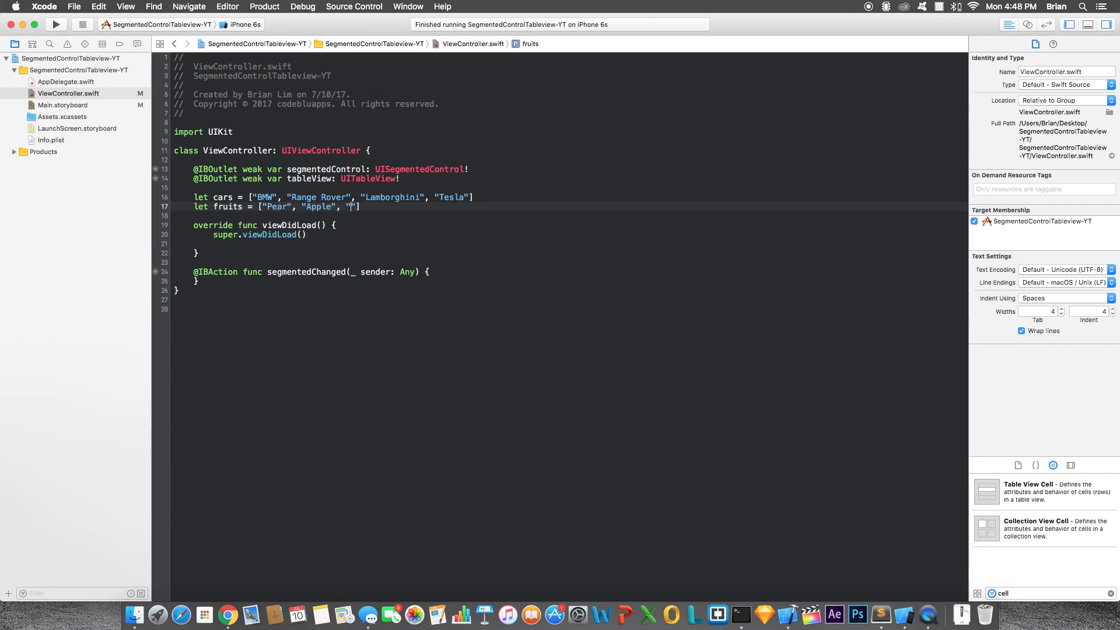
{"action": "type", "text": "D"}
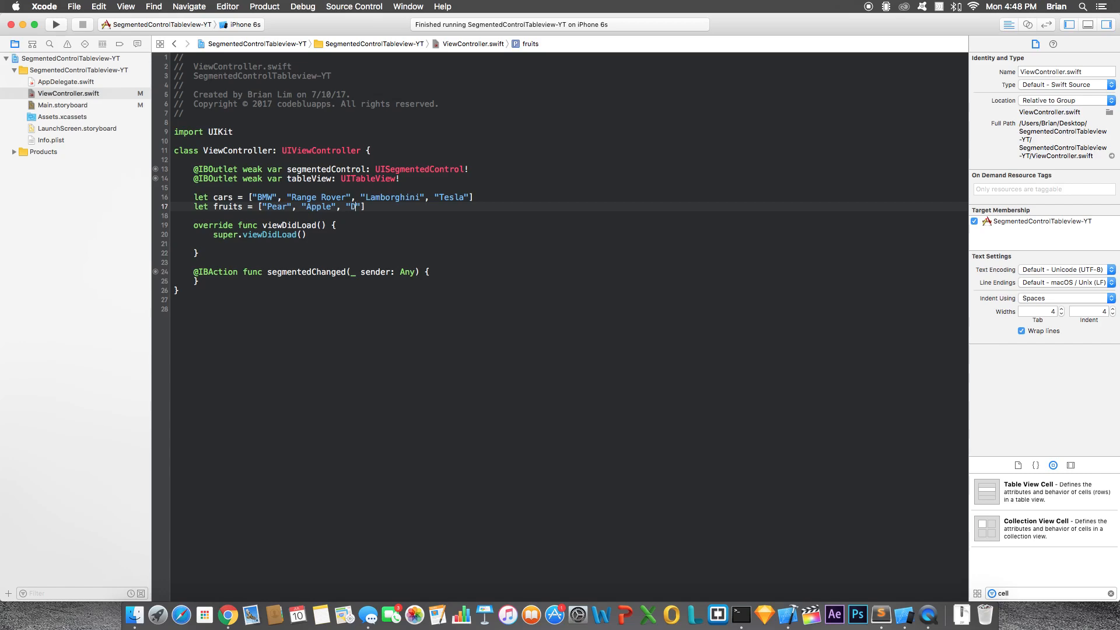
{"action": "type", "text": "ragonfruit\","}
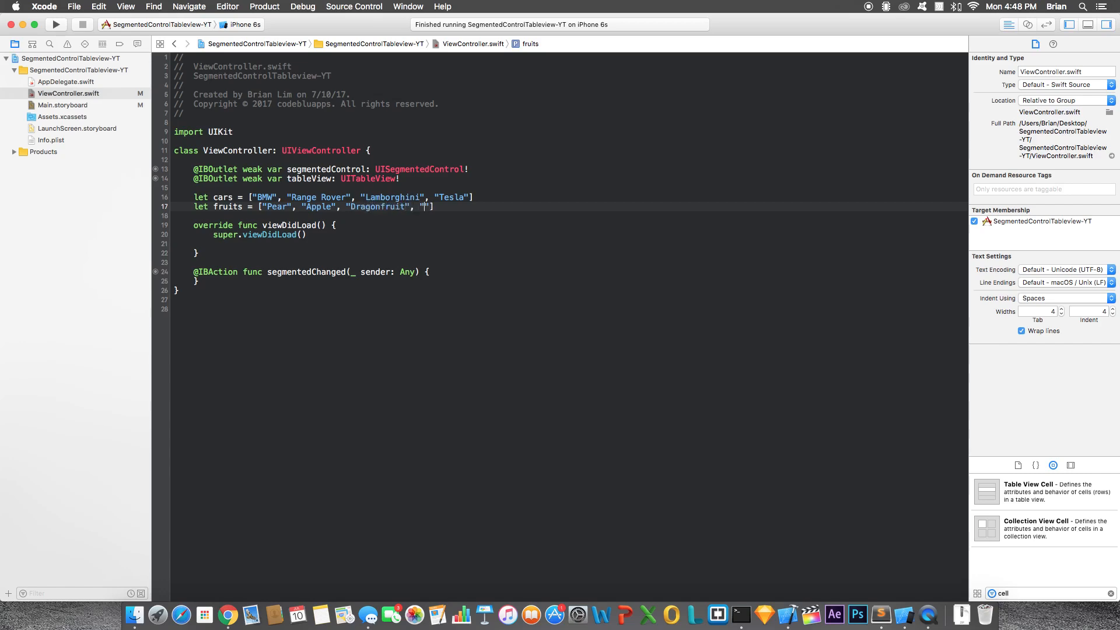
{"action": "type", "text": "Melo"}
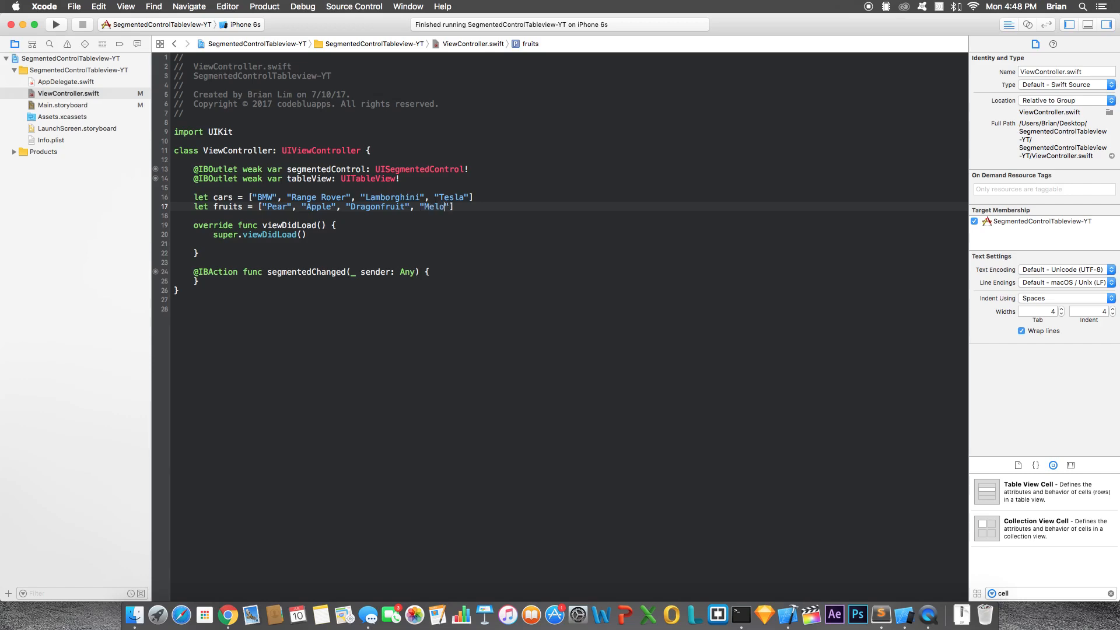
{"action": "type", "text": "n"}
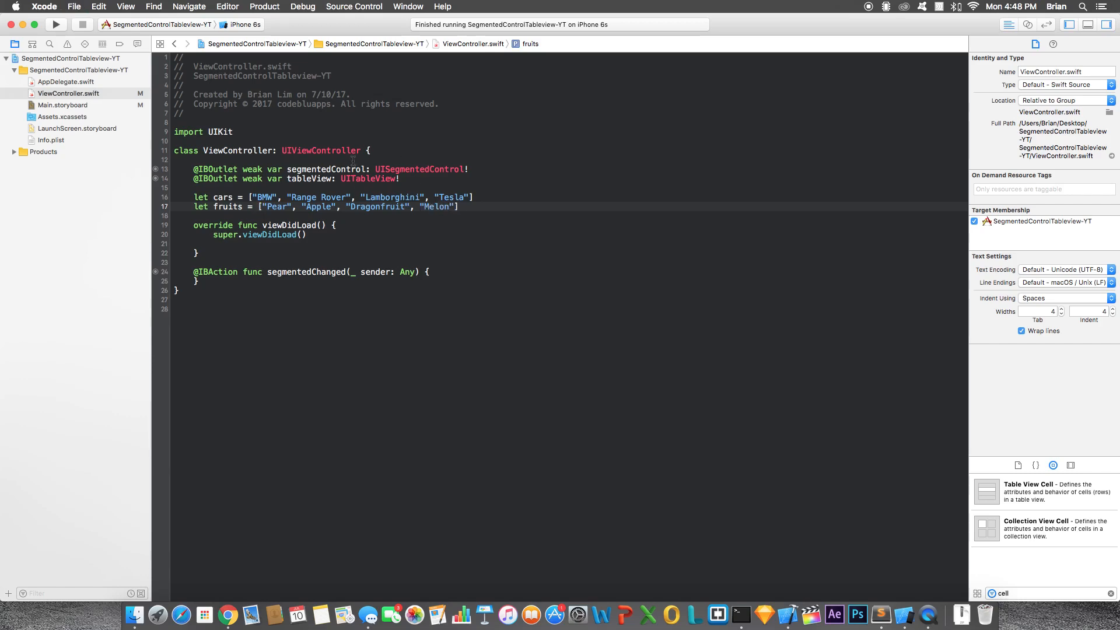
Adopt UITableViewDelegate and UITableViewDataSource, setting tableView delegate and dataSource to self.
{"action": "left_click", "coordinate": [366, 150]}
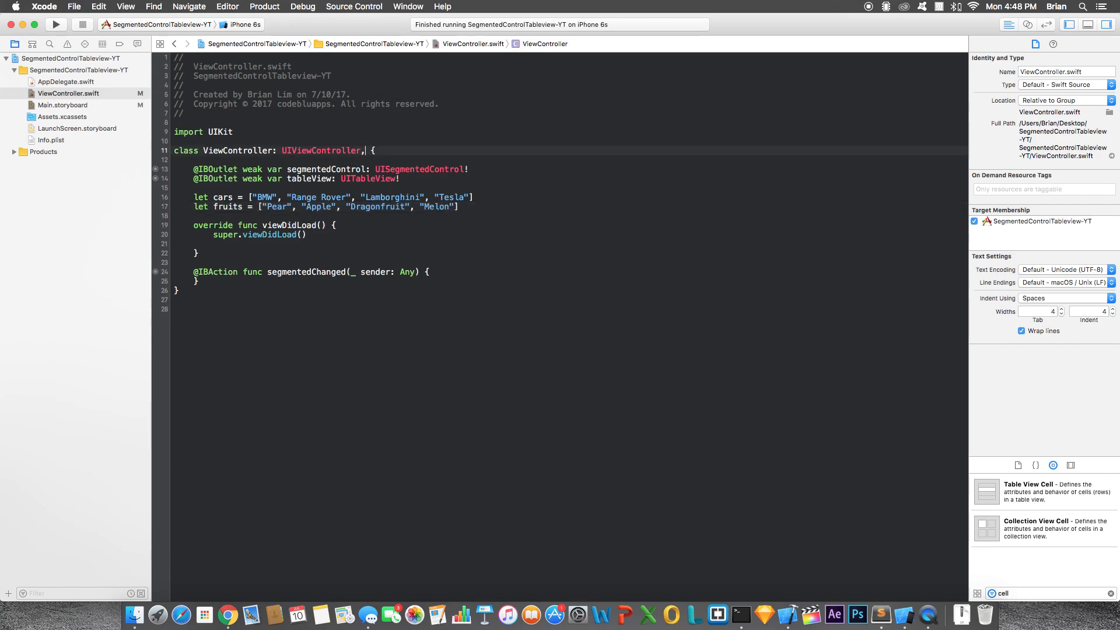
{"action": "type", "text": "UITableviewDelegate, UITableViewDataSource"}
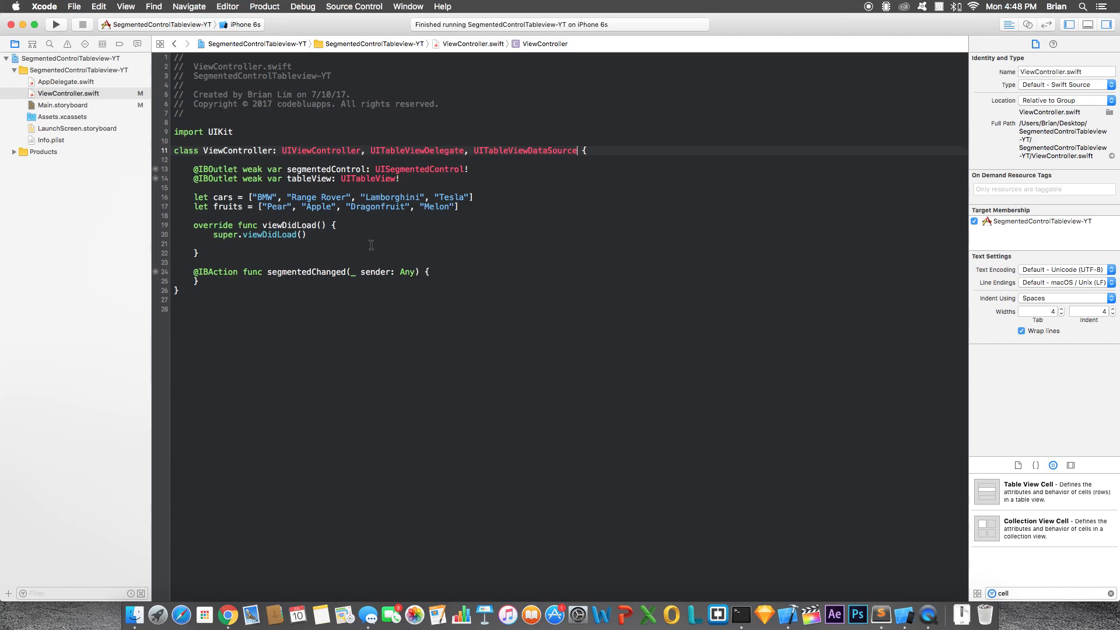
{"action": "mouse_move", "coordinate": [316, 245]}
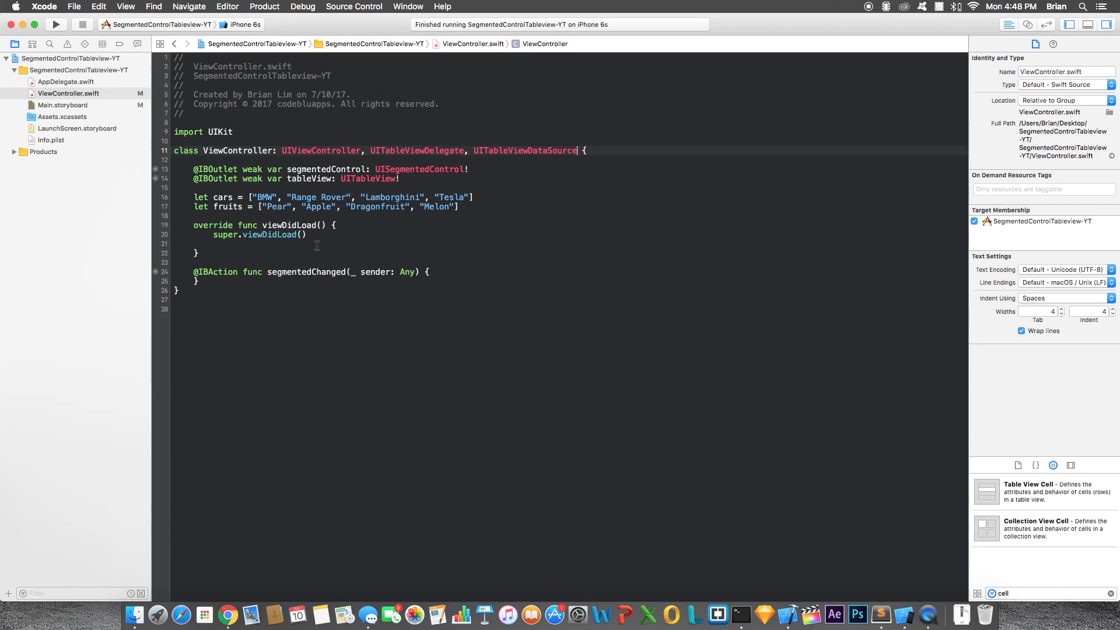
{"action": "type", "text": "tableView.delegate = self"}
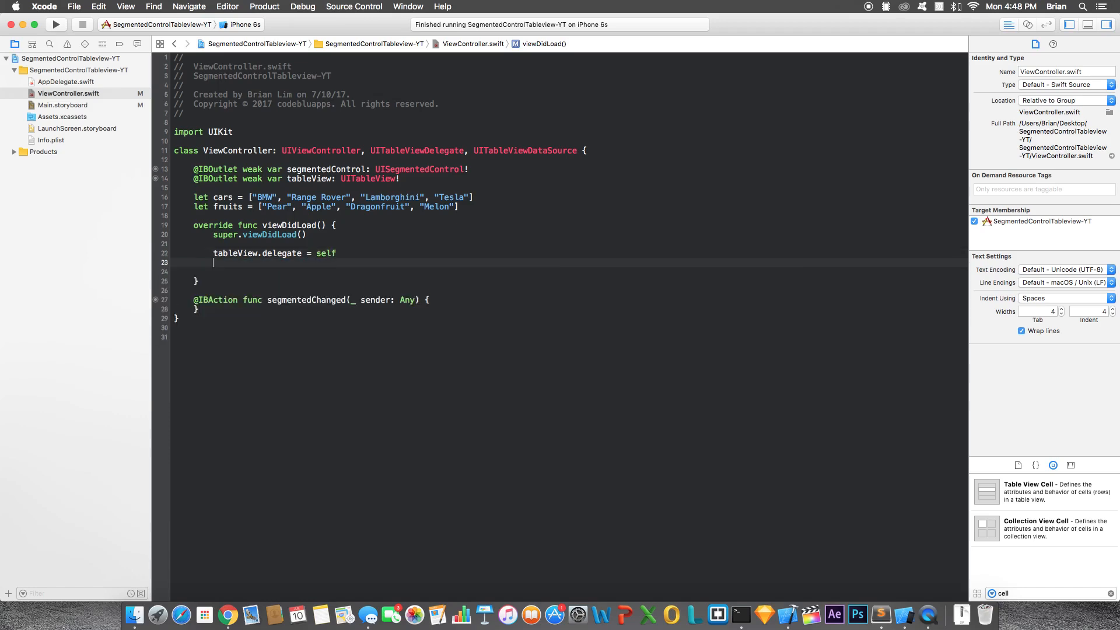
{"action": "type", "text": "tableView.dataSource ="}
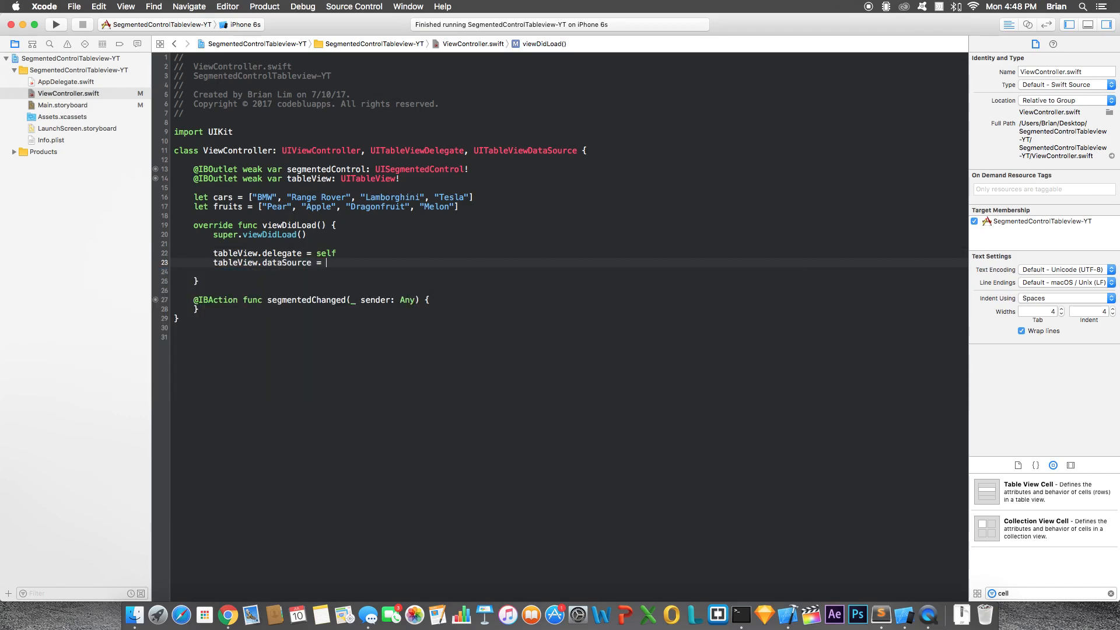
{"action": "type", "text": "self"}
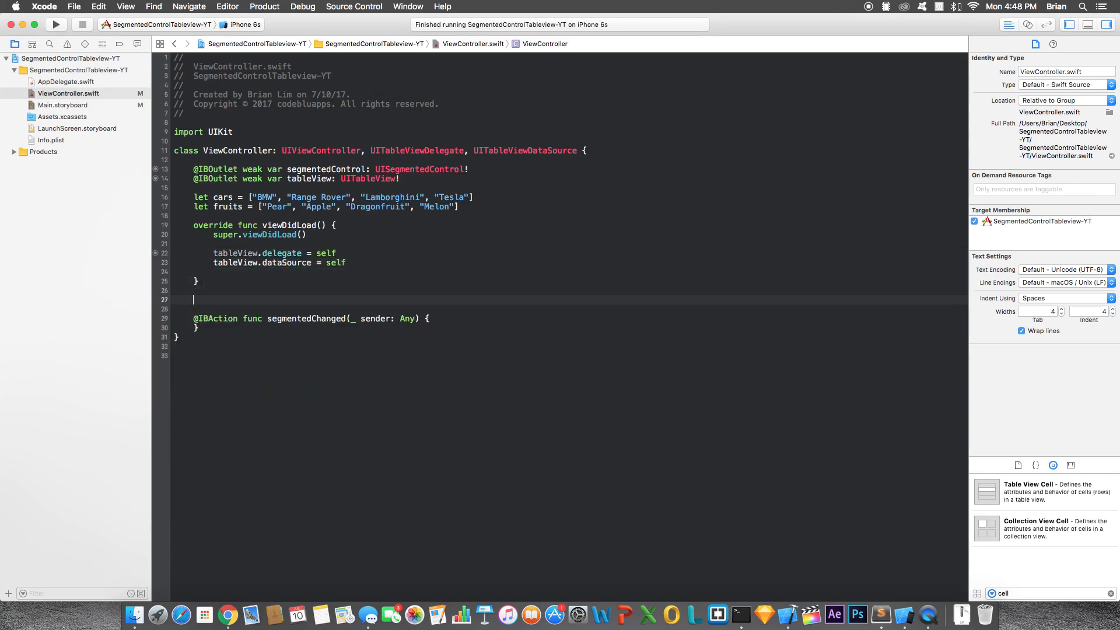
{"action": "type", "text": "numberOfRowsInSection section: Int) -> Int {"}
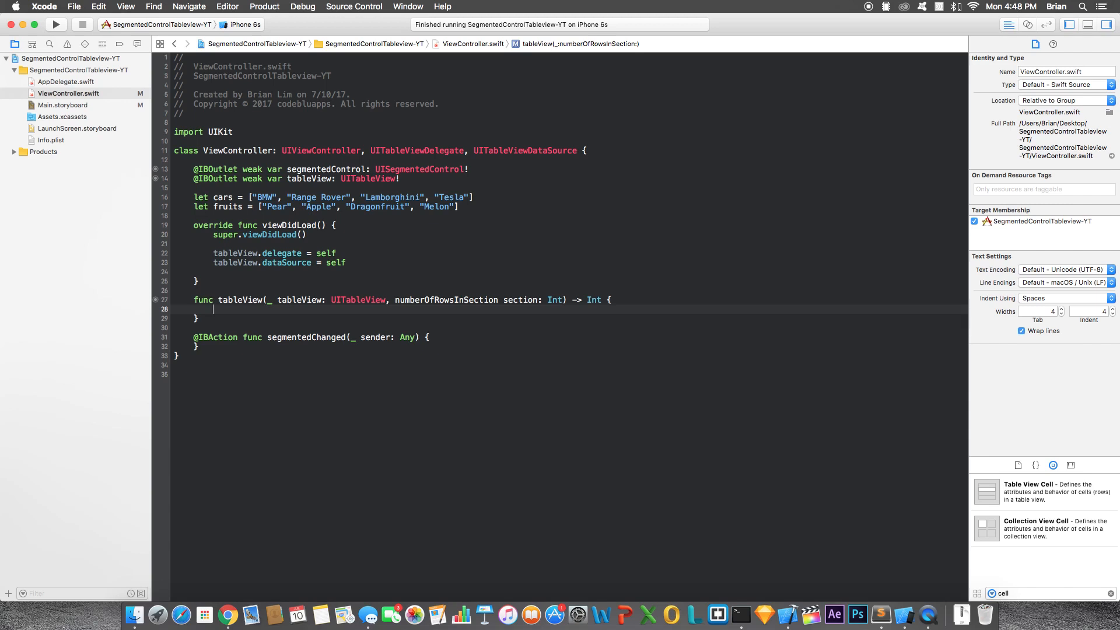
Stub numberOfRowsInSection with a temporary return 2, then clear it.
{"action": "type", "text": "return 2"}
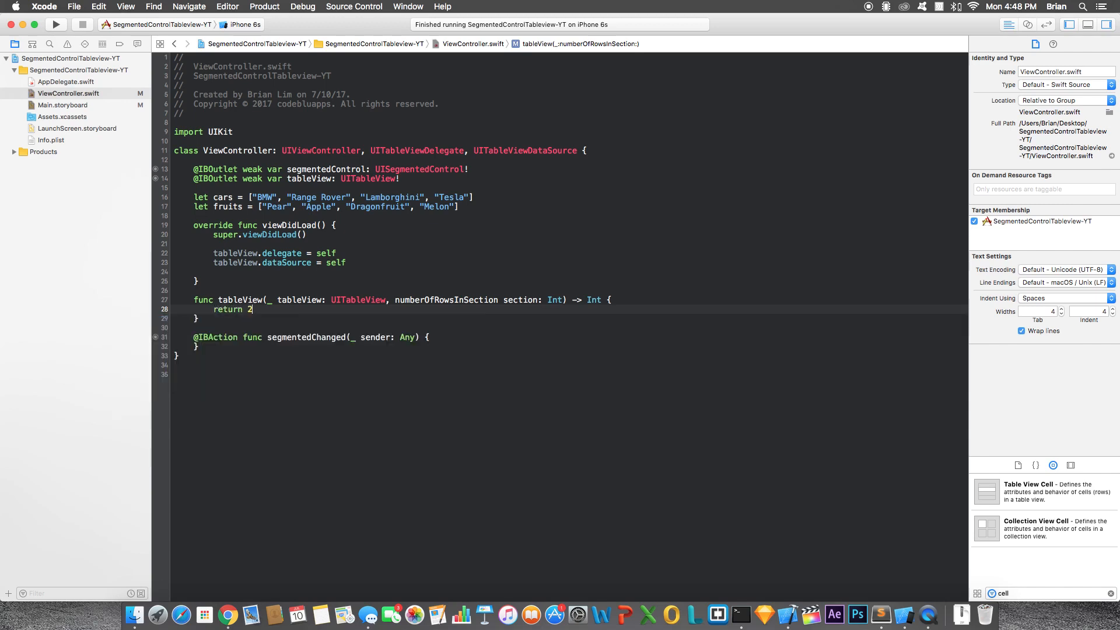
{"action": "key", "text": "backspace"}
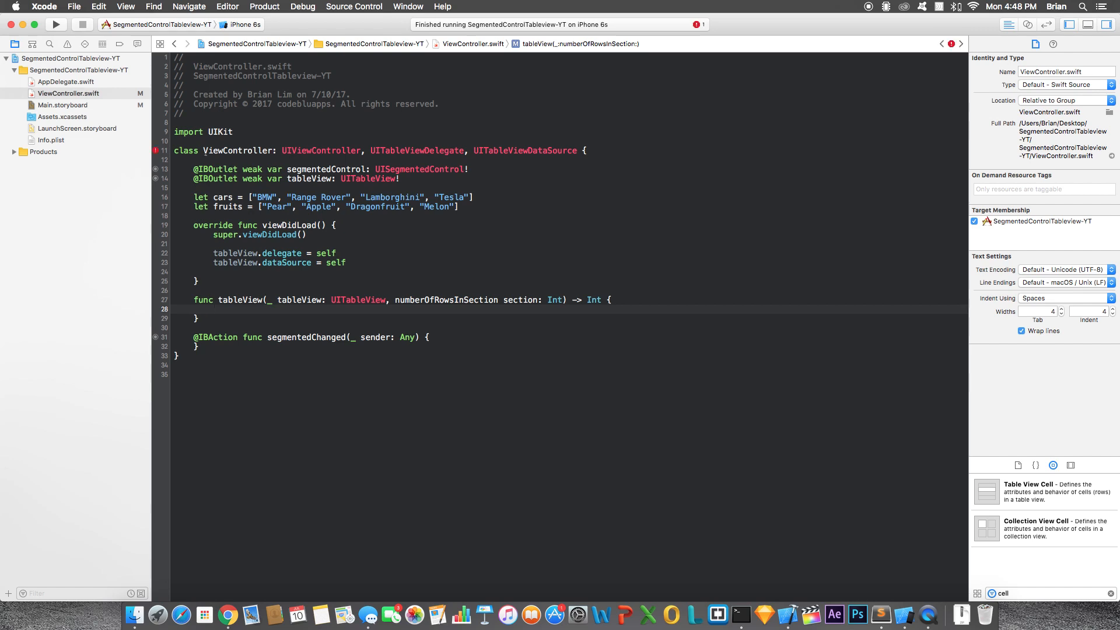
{"action": "left_click", "coordinate": [213, 309]}
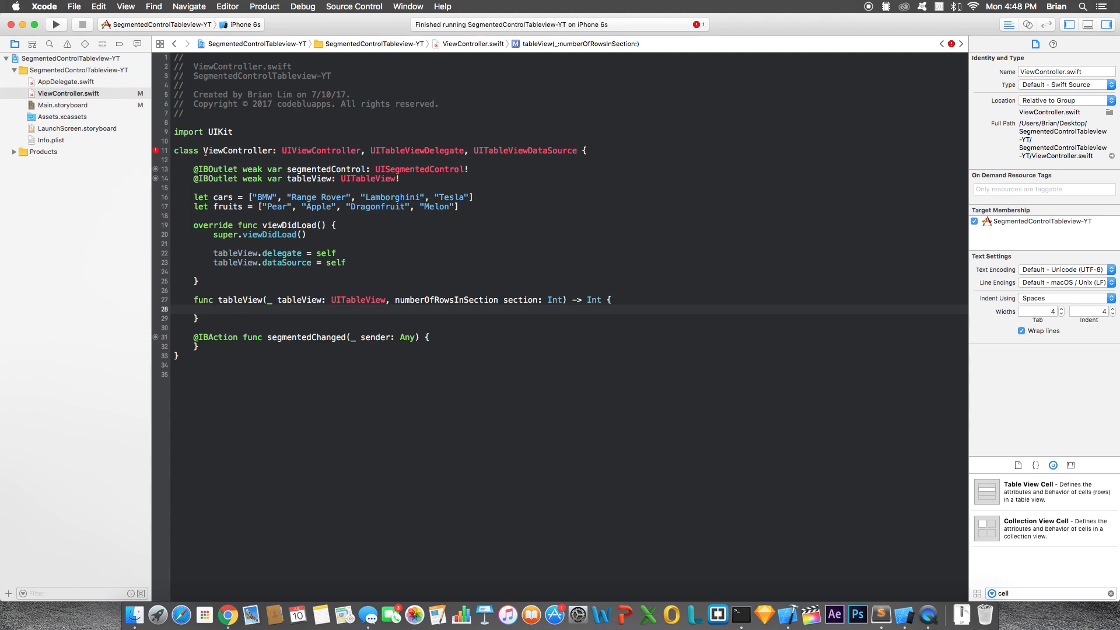
{"action": "left_click", "coordinate": [212, 308]}
{"action": "type", "text": "switch segmentedControl.selectedSegmentIndex {"}
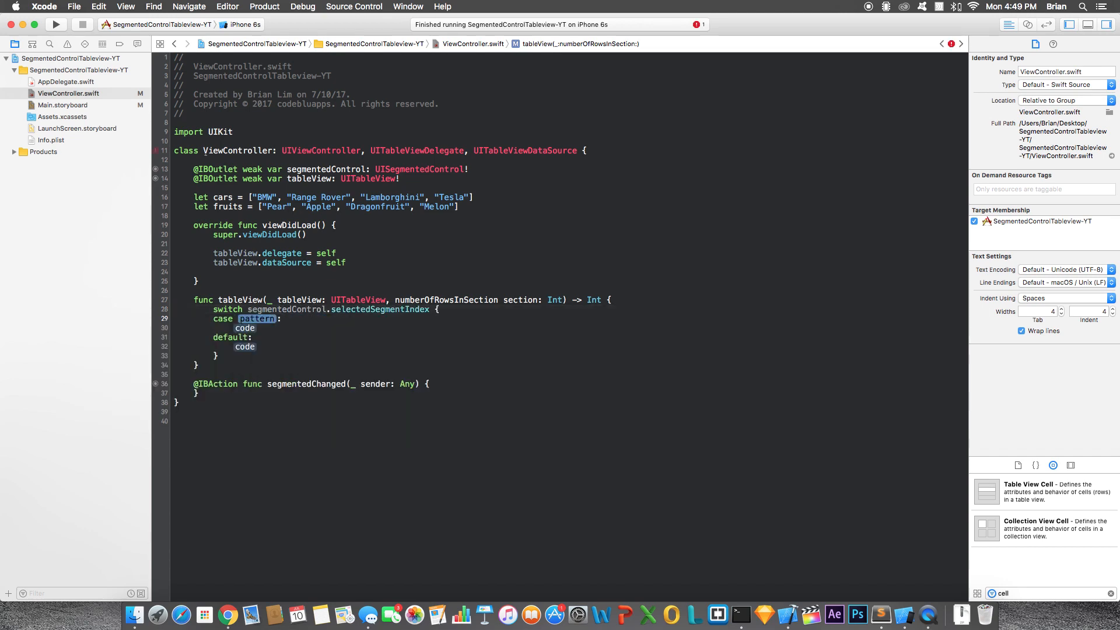
Switch on selectedSegmentIndex: case 0 returns cars.count, case 1 fruits.count, otherwise 0.
{"action": "type", "text": "0:"}
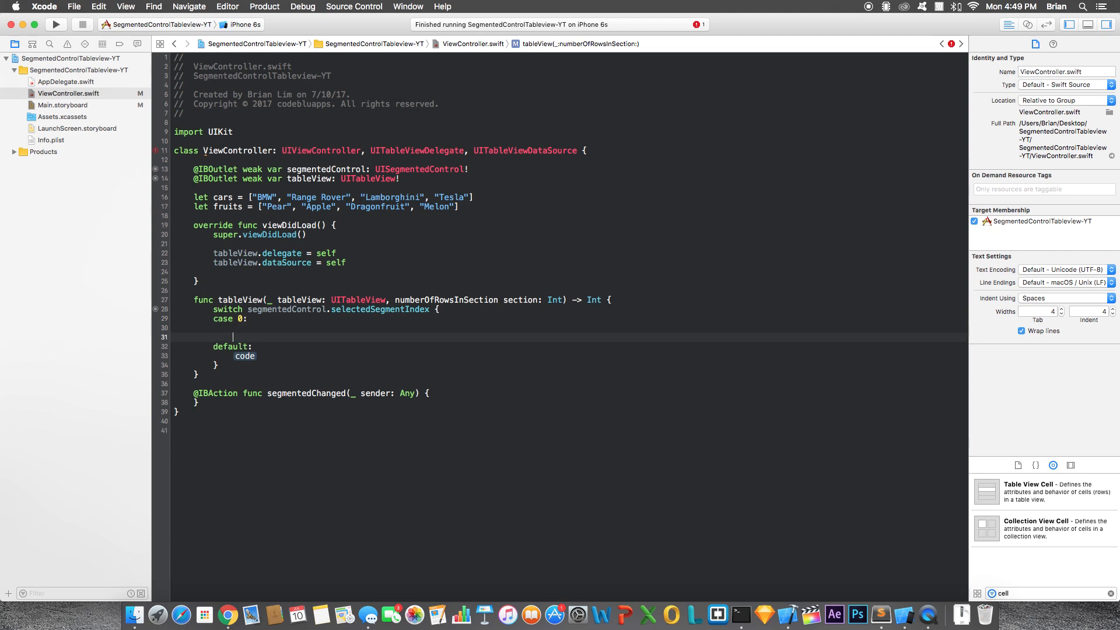
{"action": "type", "text": "return cars"}
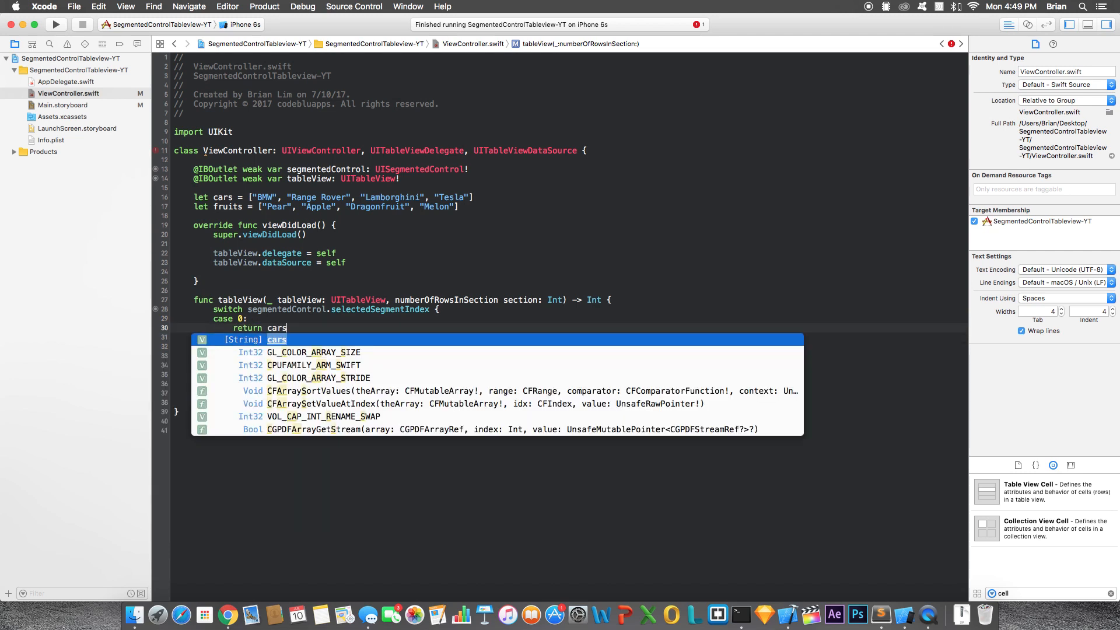
{"action": "type", "text": ".count"}
{"action": "type", "text": "return"}
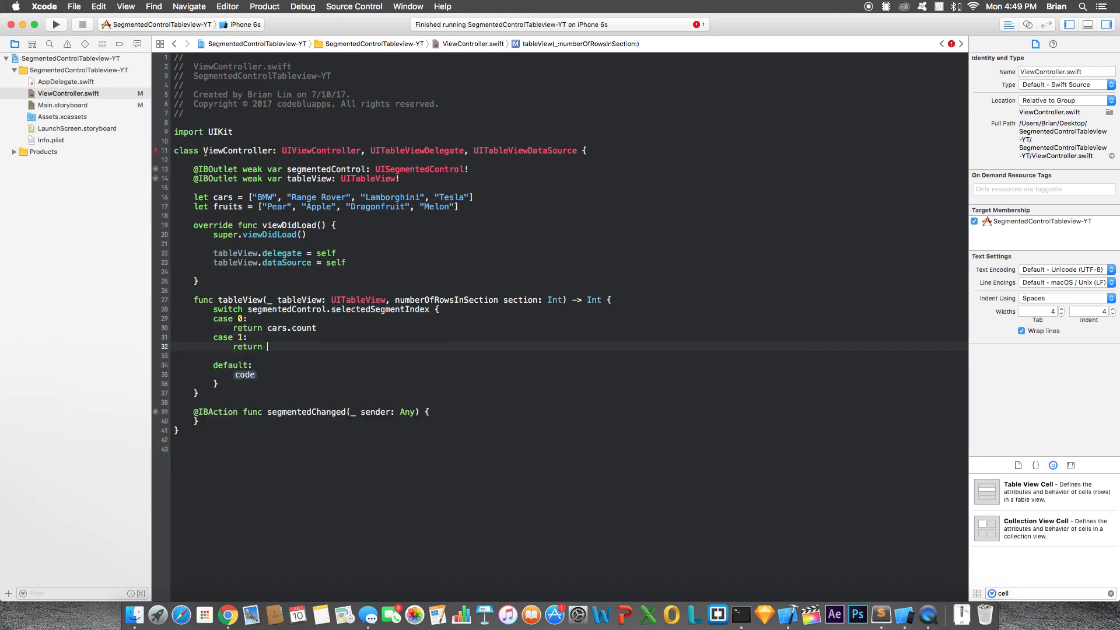
{"action": "type", "text": "fruits.count"}
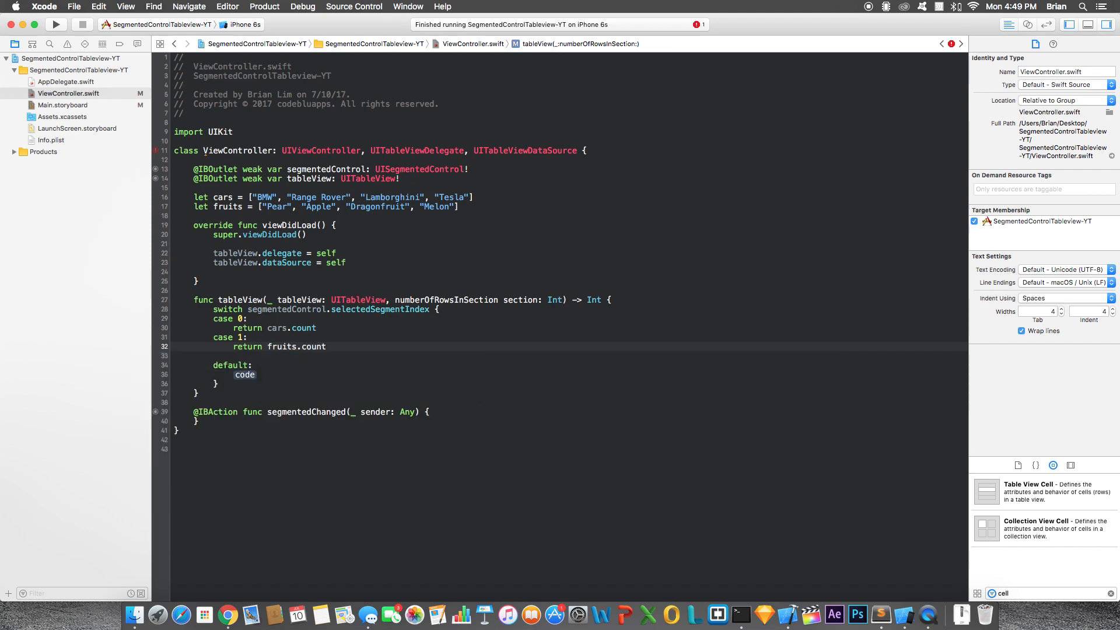
{"action": "type", "text": "break"}
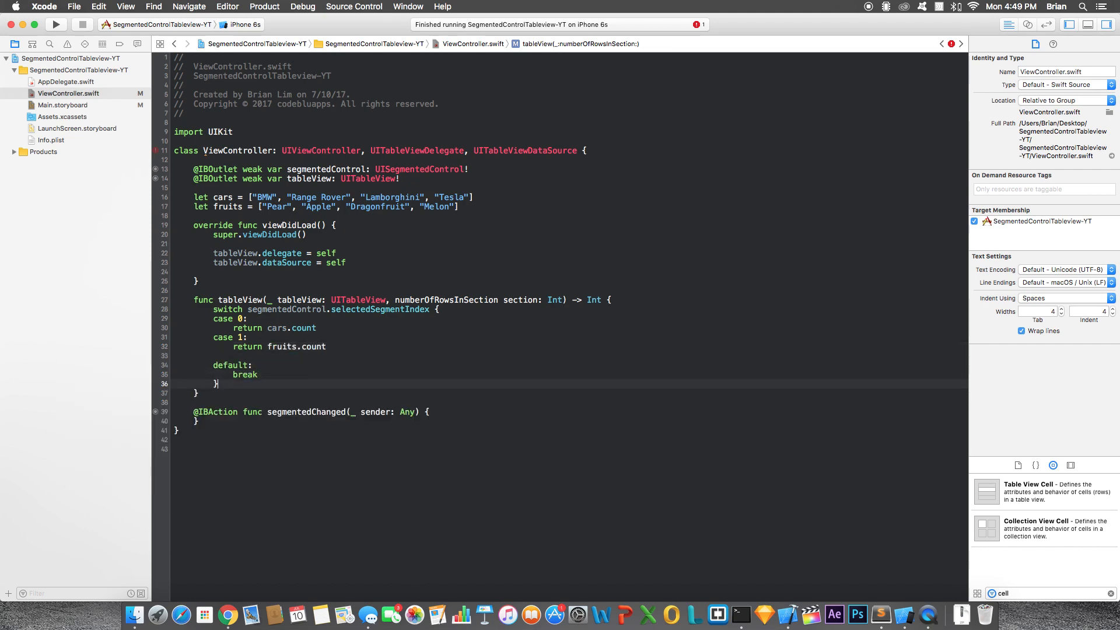
{"action": "type", "text": "return 0"}
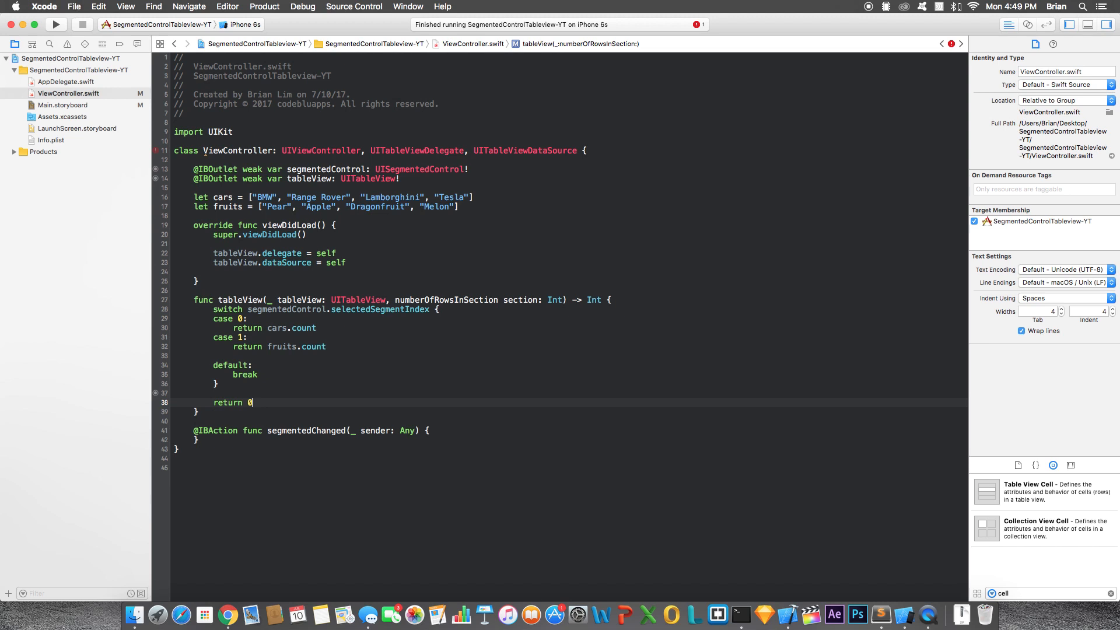
{"action": "left_click", "coordinate": [281, 384]}
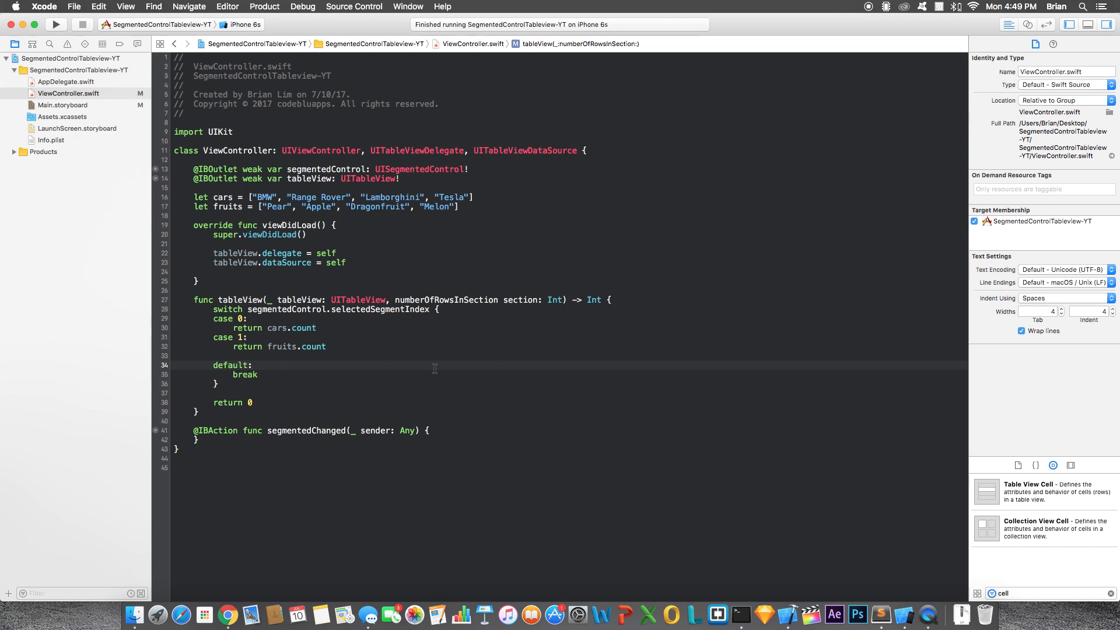
{"action": "left_click", "coordinate": [252, 366]}
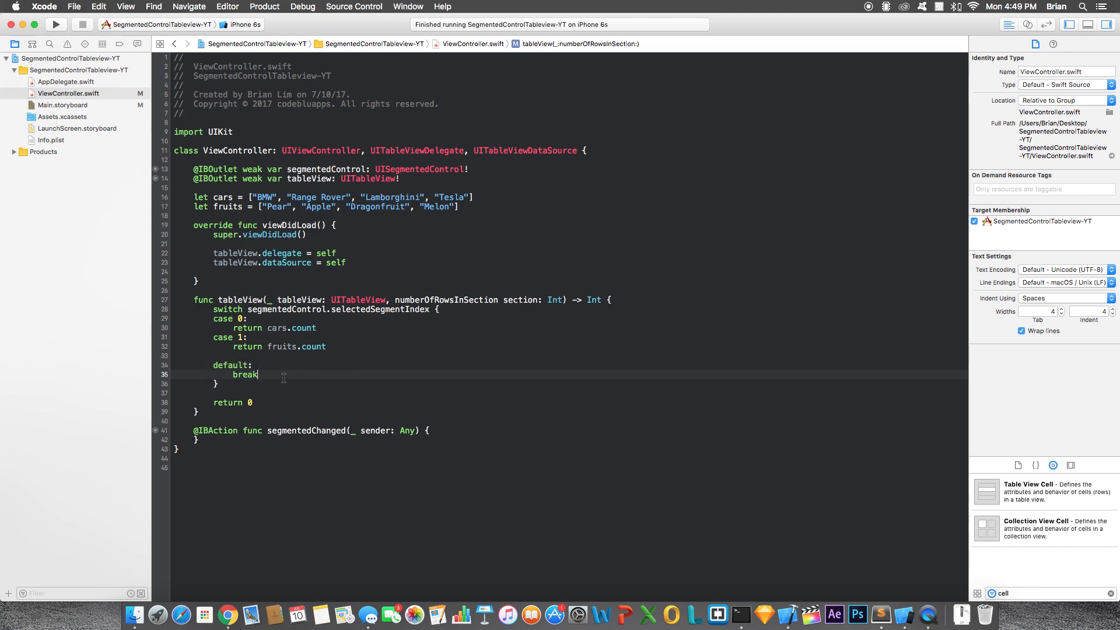
{"action": "left_click", "coordinate": [212, 412]}
{"action": "type", "text": "func tableView(_ tableView: UITableView, cellForRowAt indexPath: IndexPath) -> UITableViewCell {"}
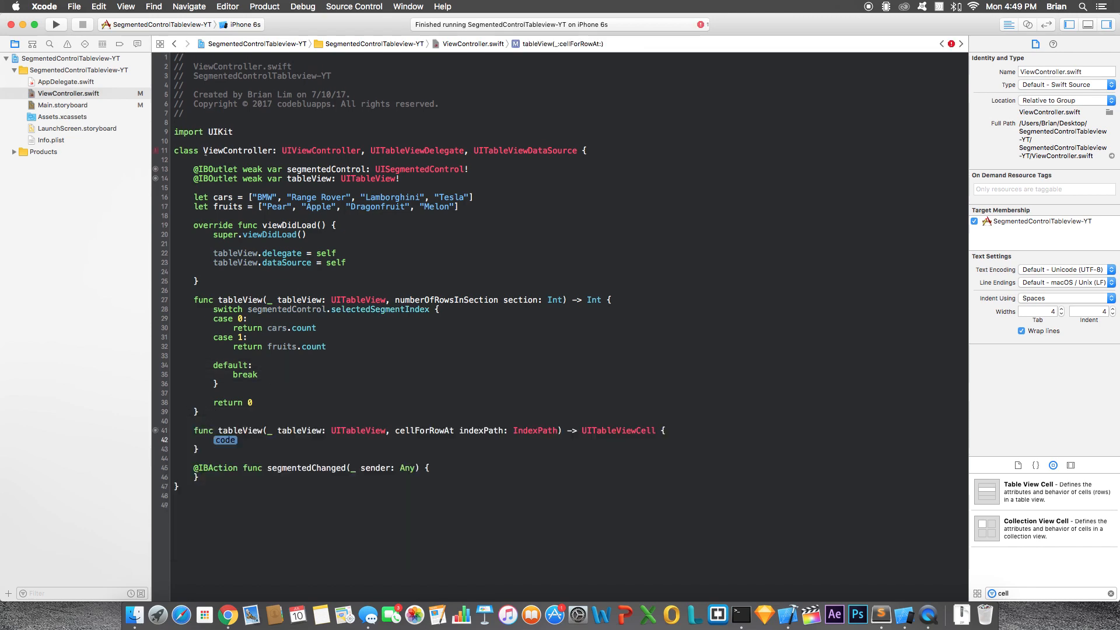
Dequeue a reusable cell with identifier Cell for the indexPath.
{"action": "type", "text": "let cell"}
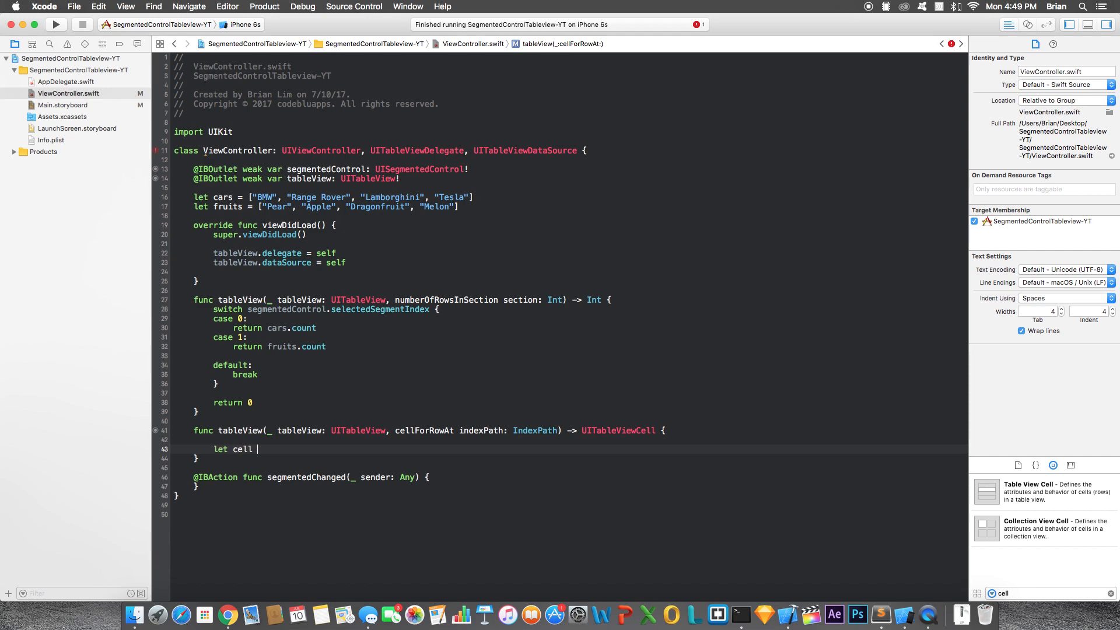
{"action": "type", "text": "= tableView.dequeueReusableCell(withIdentifier: \"Cel\", for: IndexPath"}
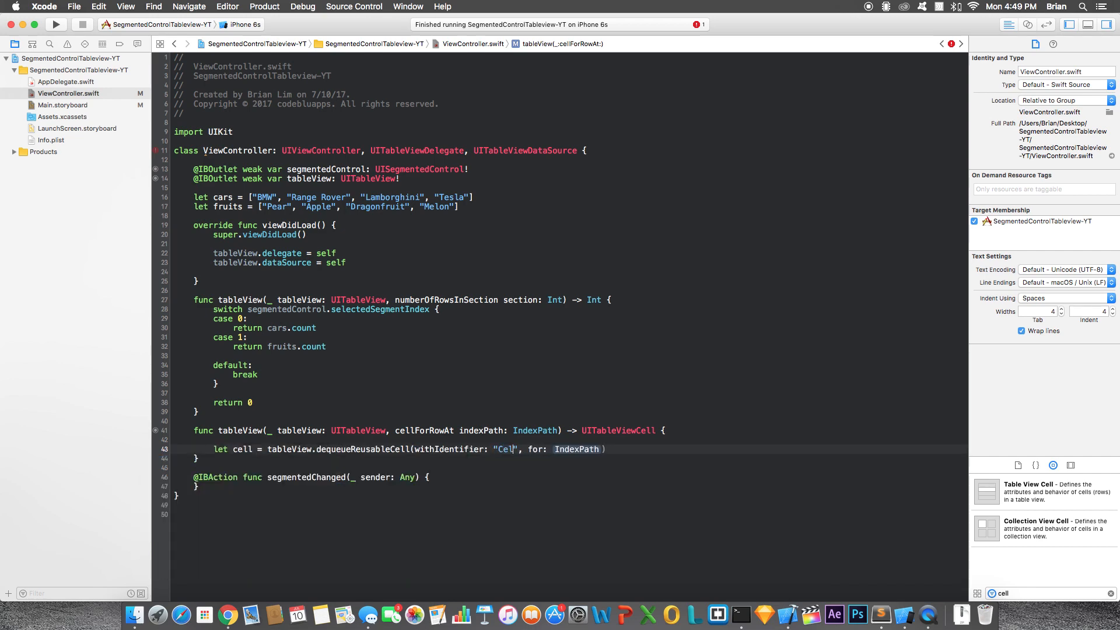
{"action": "type", "text": "indexP"}
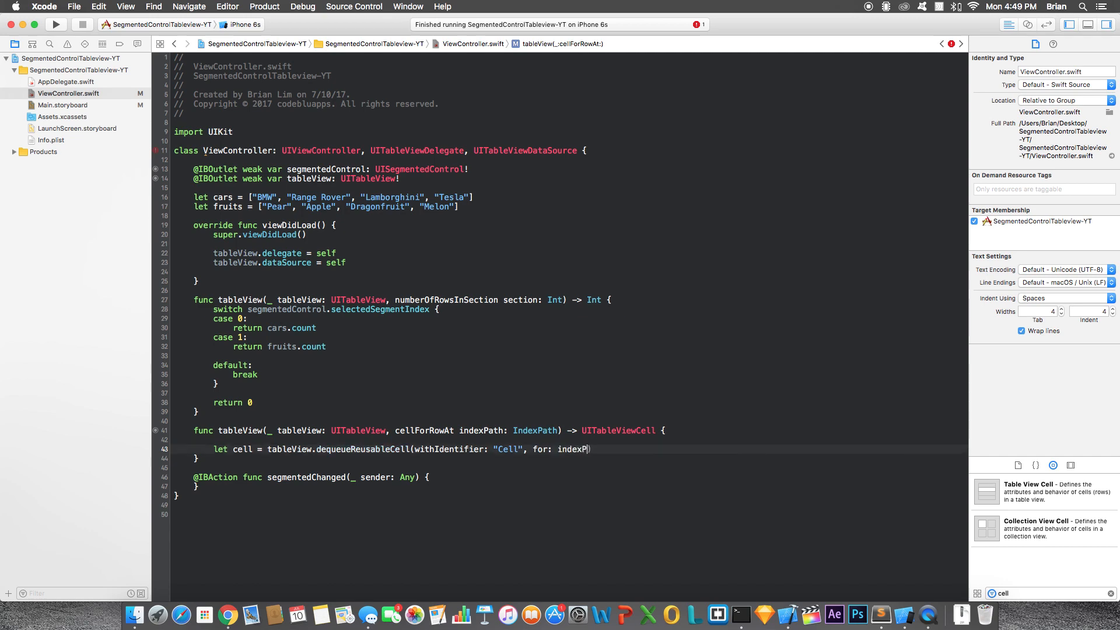
{"action": "key", "text": "Return"}
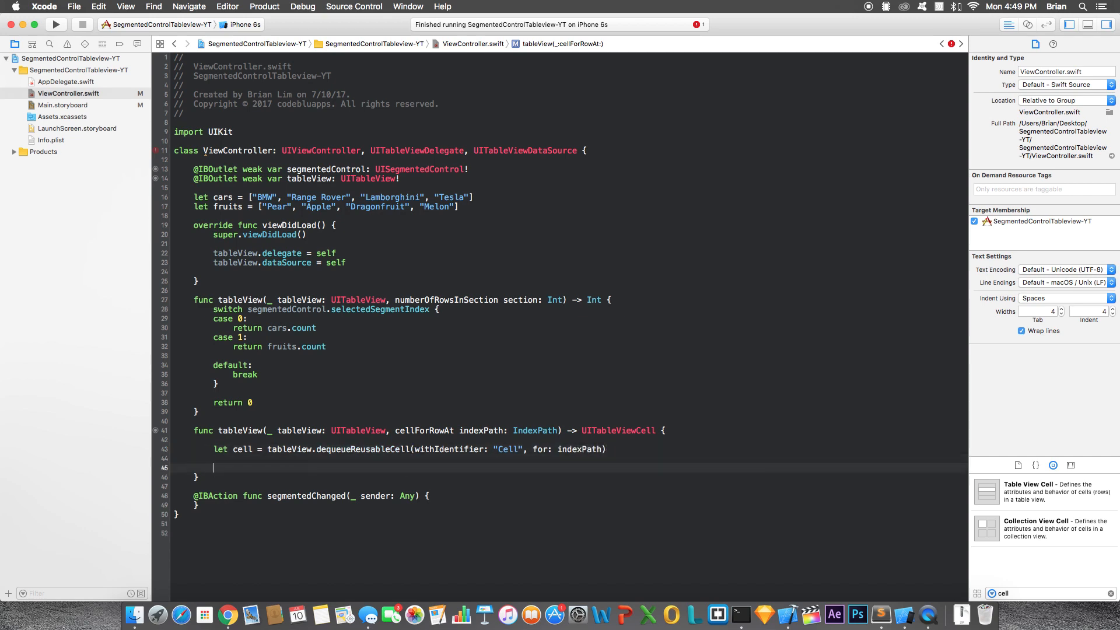
Switch on selectedSegmentIndex to set the cell text from cars or fruits, and return cell.
{"action": "type", "text": "switch value {"}
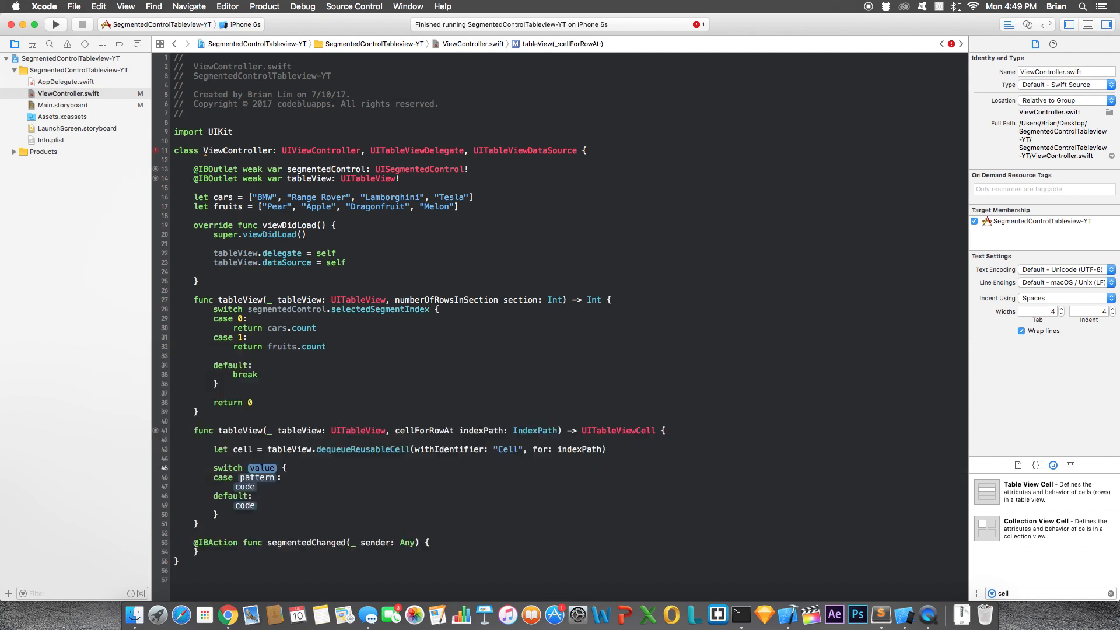
{"action": "type", "text": "segmentedControl.selectedSegmentIndex"}
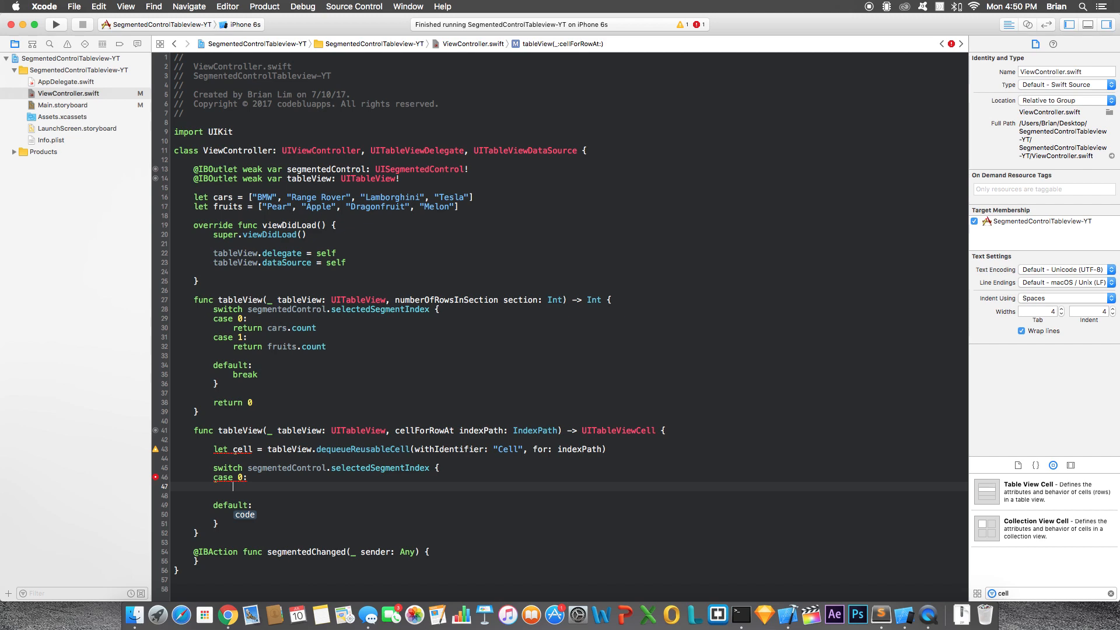
{"action": "type", "text": "cell.textLabel?.text ="}
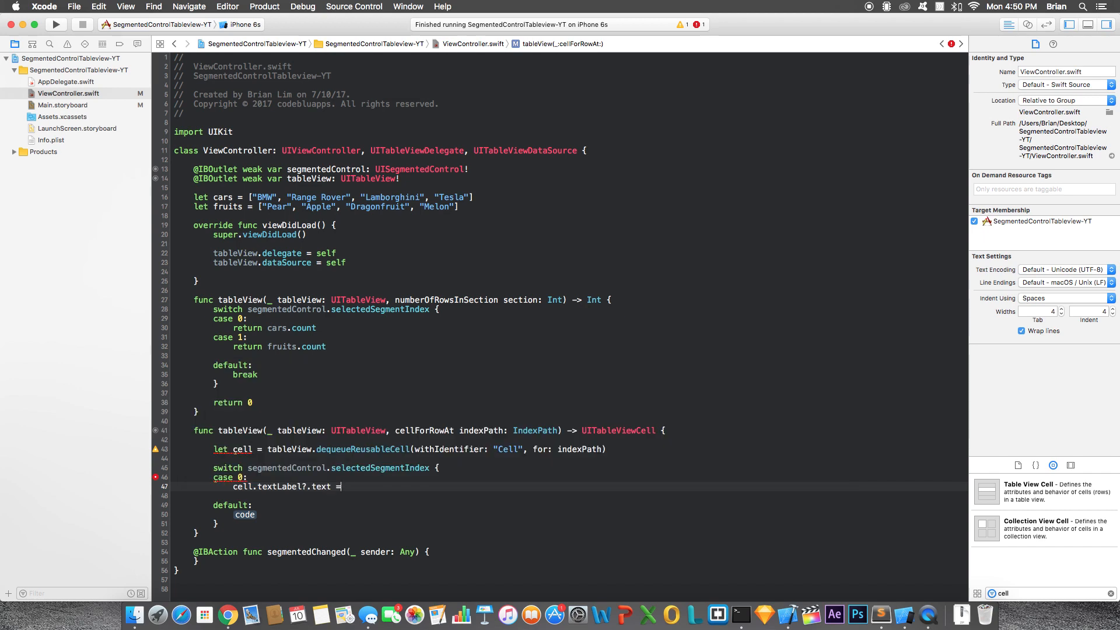
{"action": "type", "text": "cars[i]"}
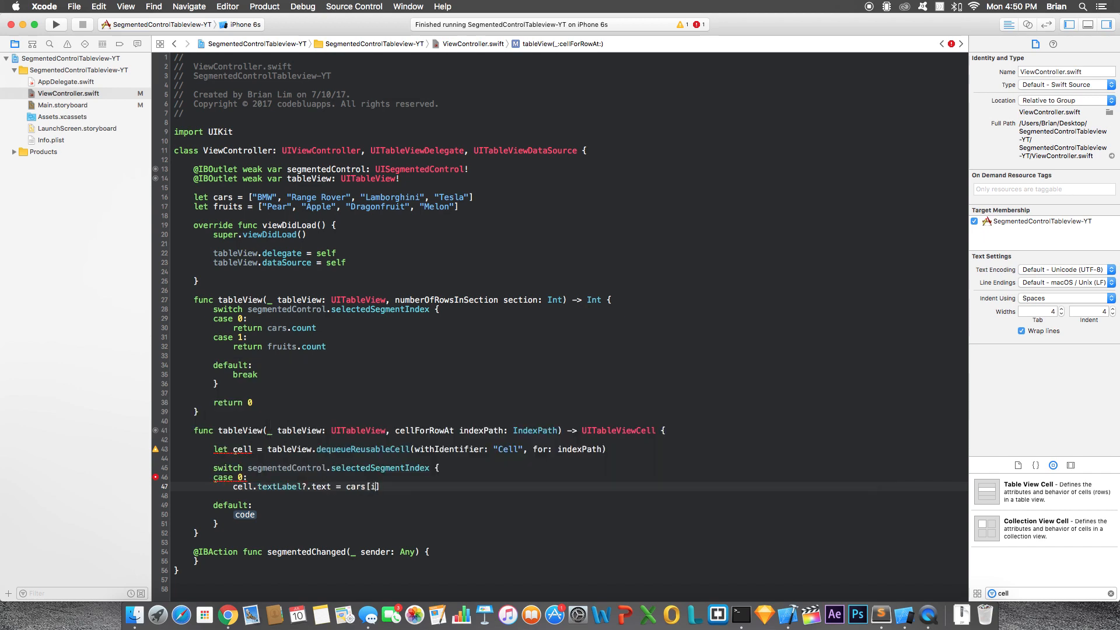
{"action": "type", "text": "ndexPath.row]"}
{"action": "type", "text": "ce"}
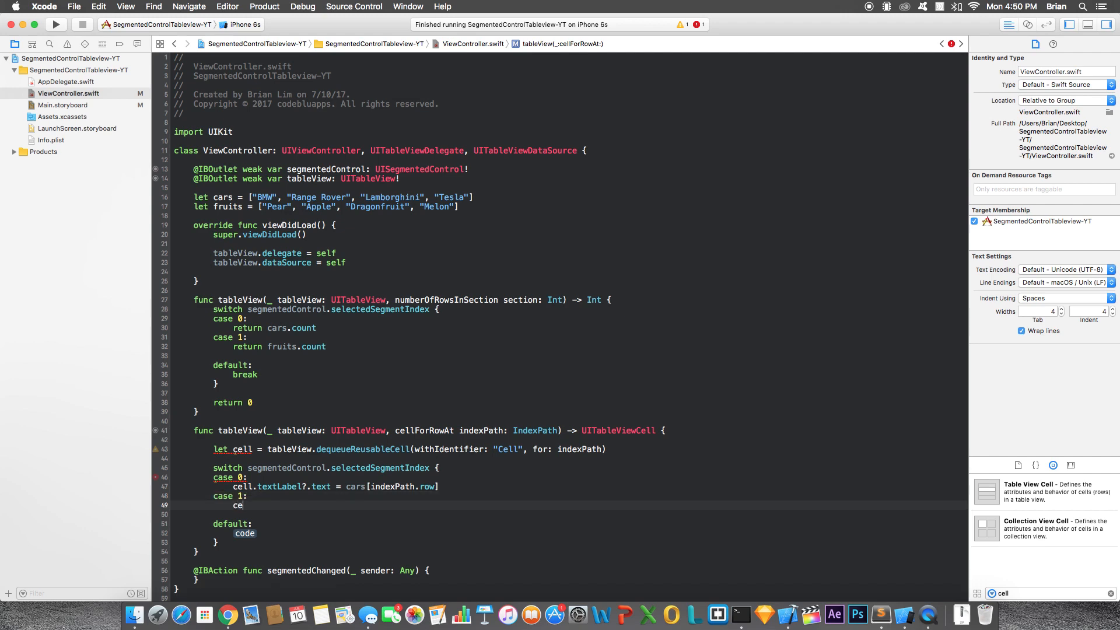
{"action": "type", "text": "ll.textLabel?.text = f"}
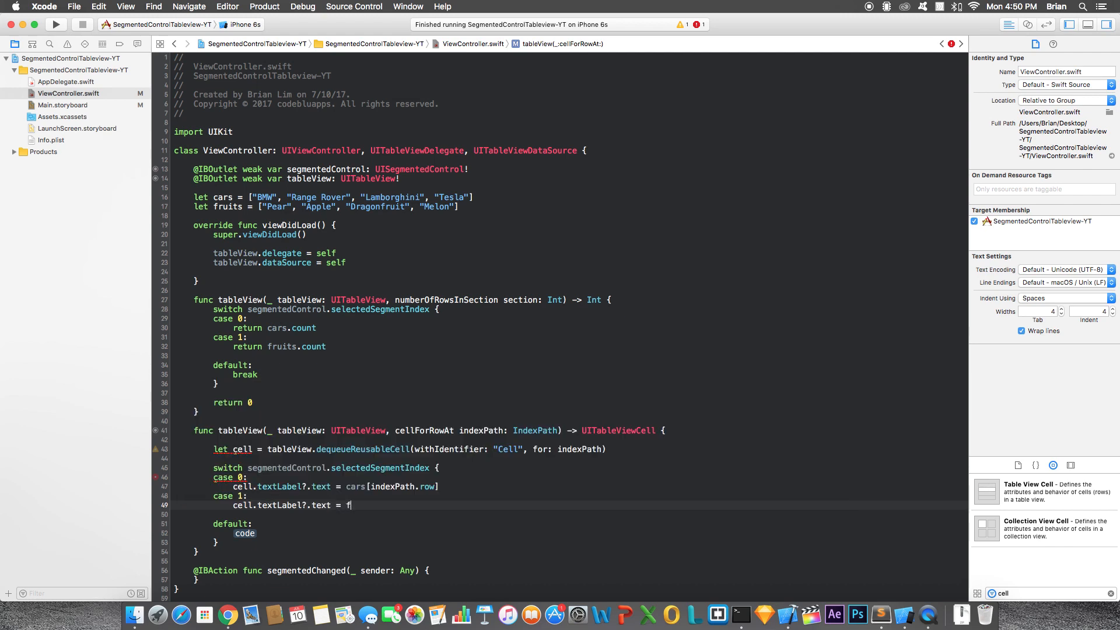
{"action": "type", "text": "ruits[indexPath.row]"}
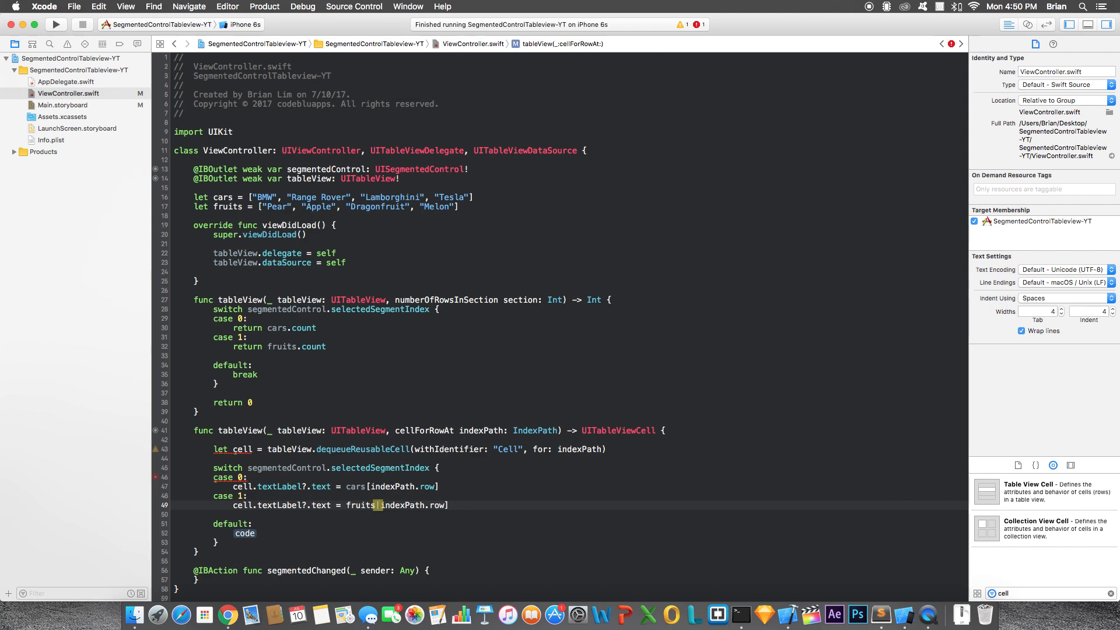
{"action": "double_click", "coordinate": [244, 524]}
{"action": "type", "text": "re"}
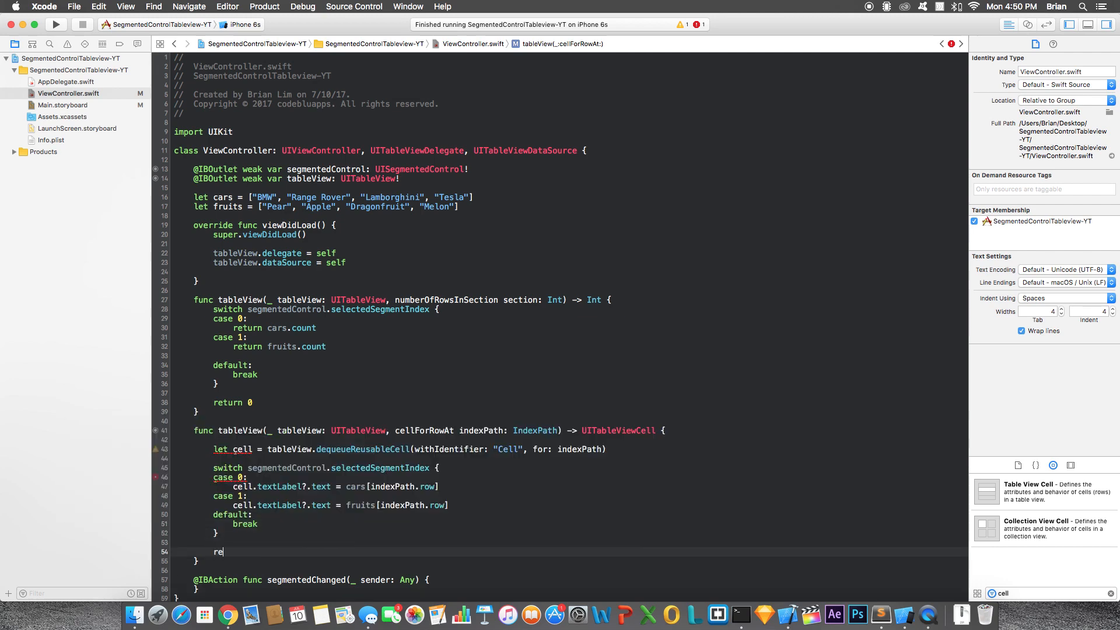
{"action": "type", "text": "turn cell"}
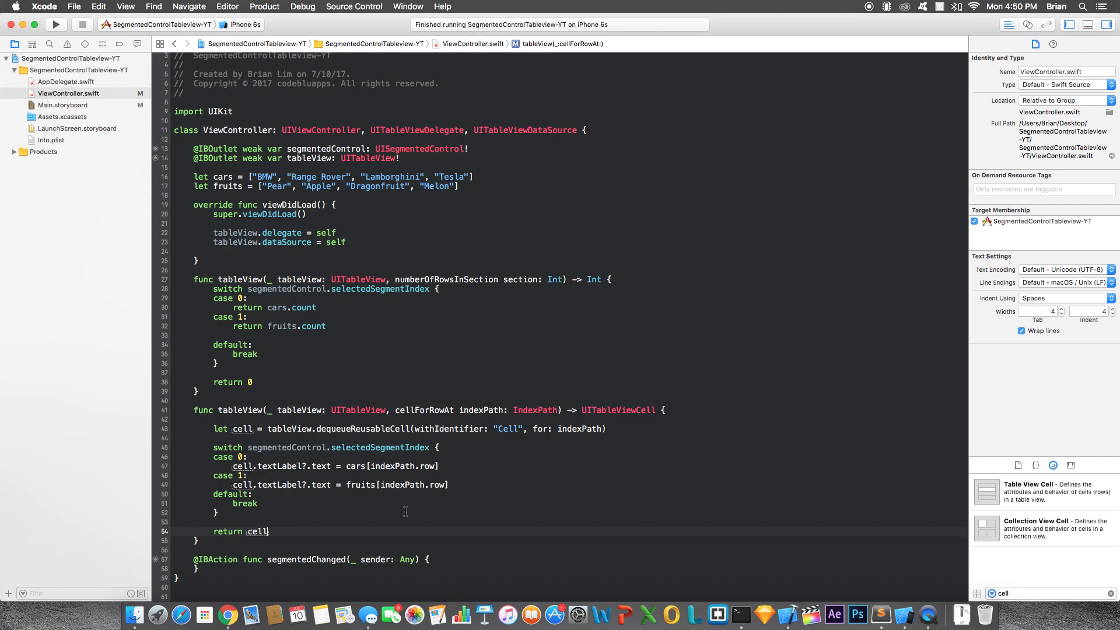
{"action": "mouse_move", "coordinate": [363, 505]}
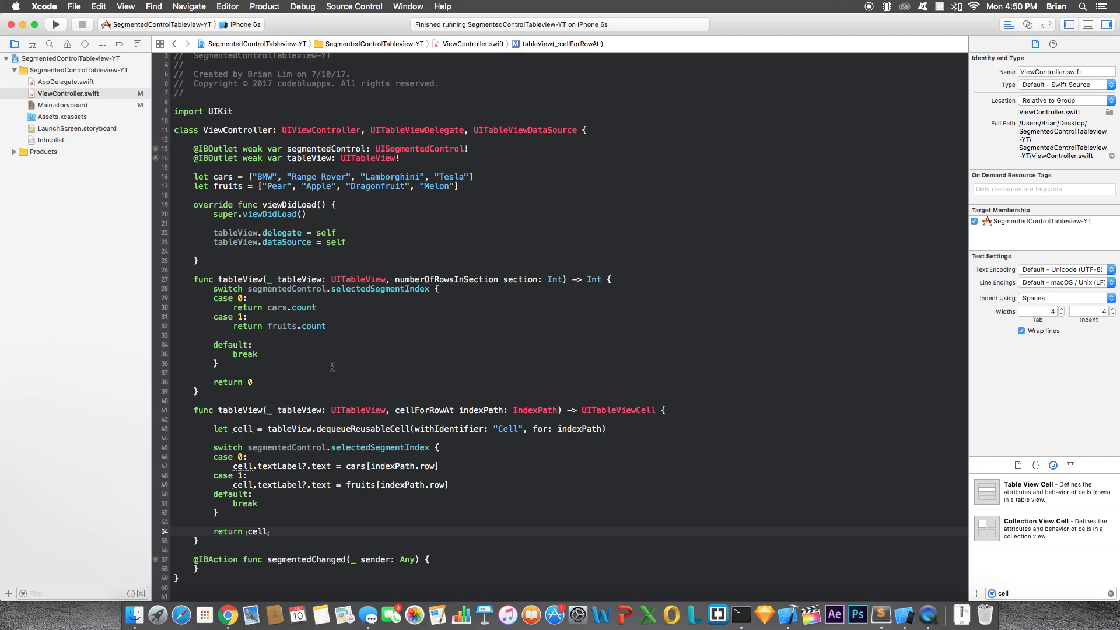
Add tableView.reloadData() to segmentedChanged and run the app on the iPhone 6s simulator.
{"action": "scroll", "scroll_direction": "up", "scroll_amount": 3}
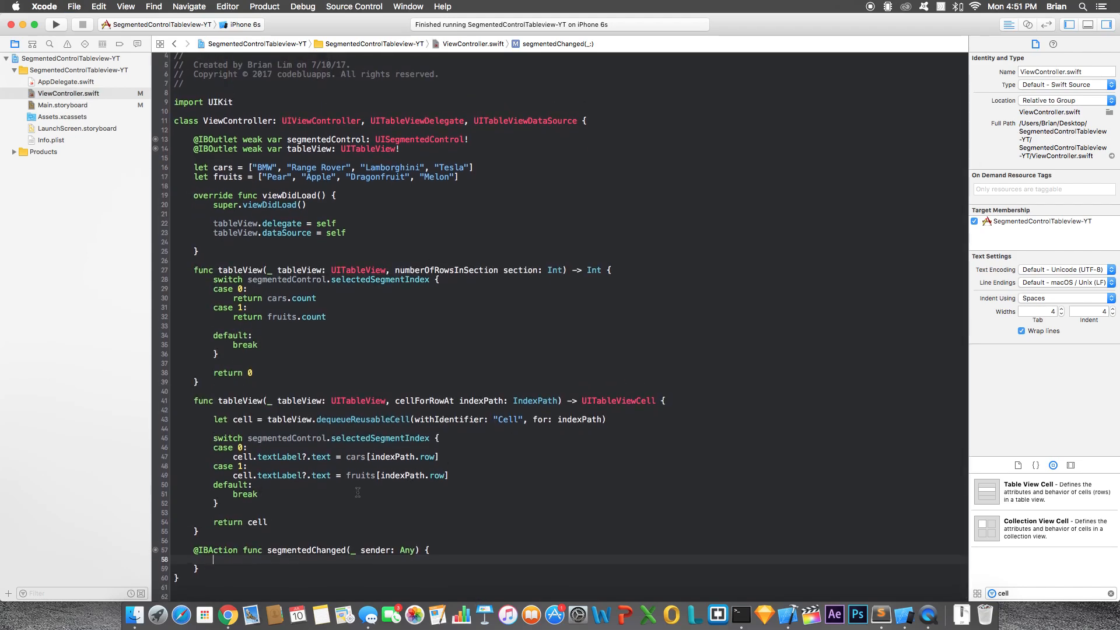
{"action": "type", "text": "tableView"}
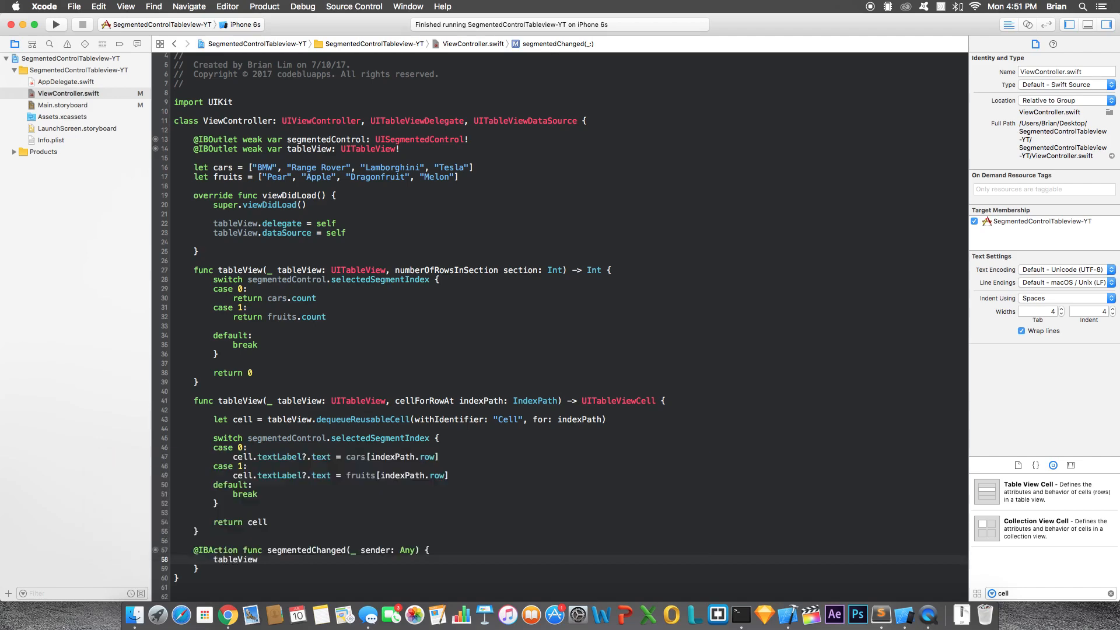
{"action": "type", "text": ".reloadData()"}
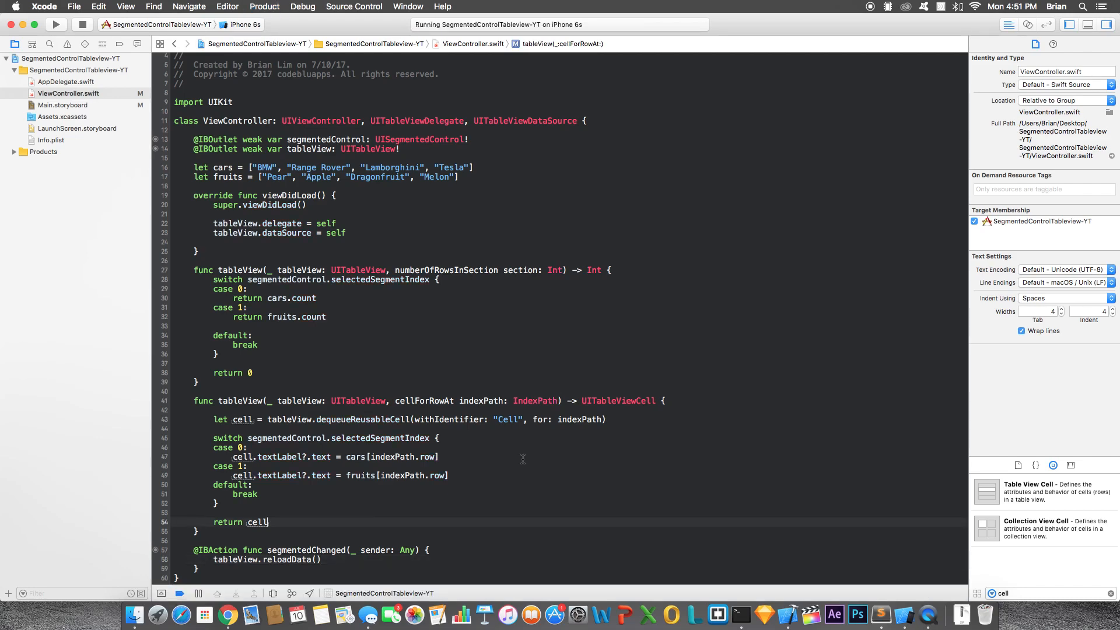
{"action": "left_click", "coordinate": [882, 614]}
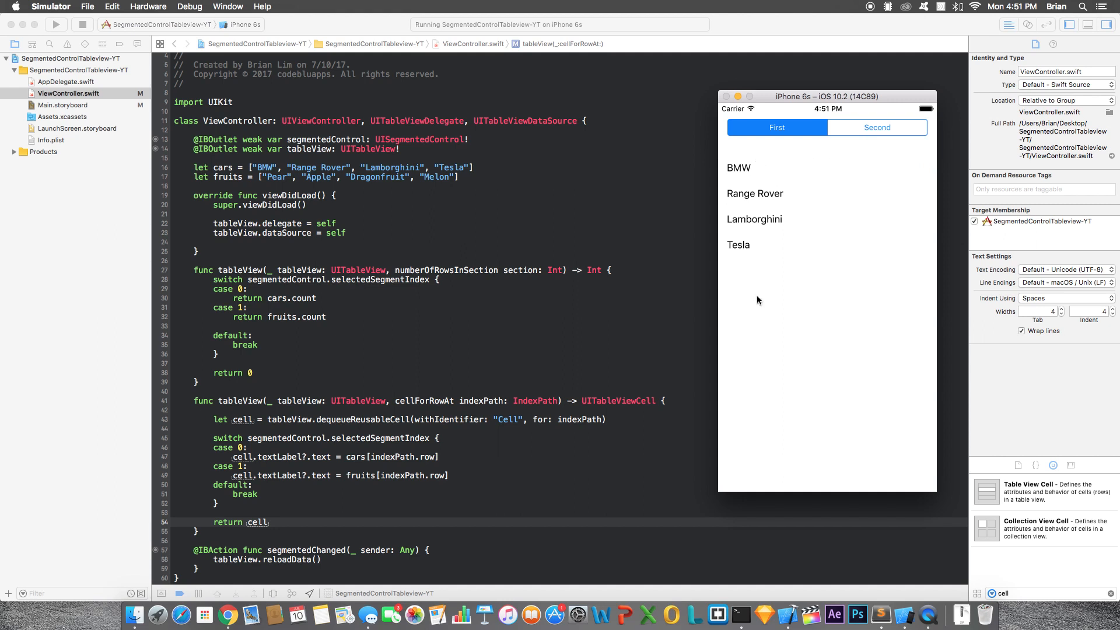
{"action": "mouse_move", "coordinate": [750, 259]}
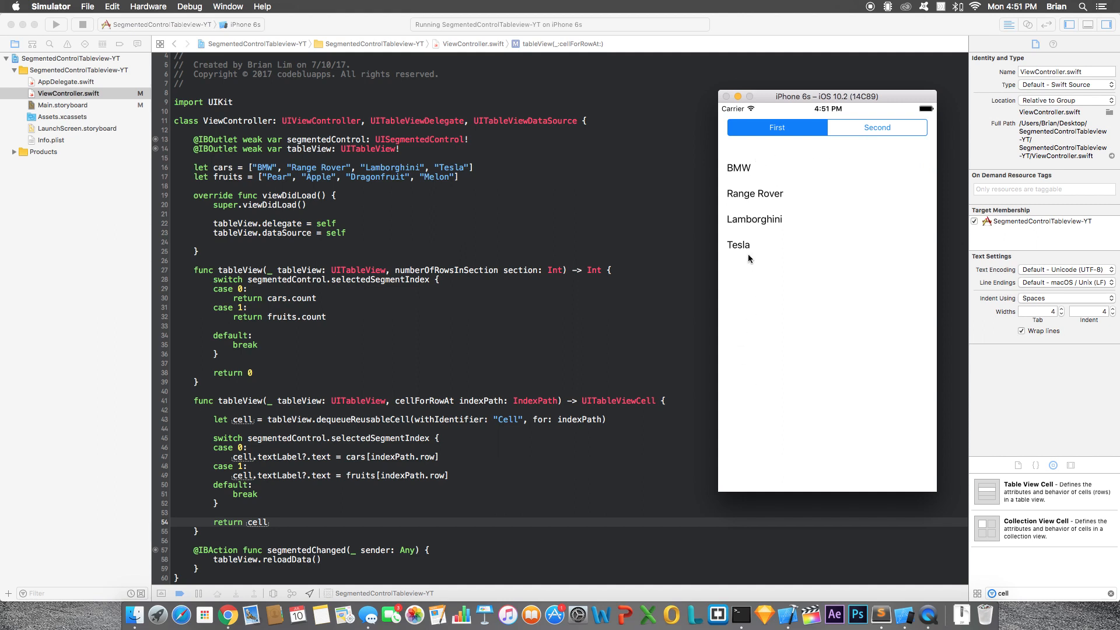
{"action": "mouse_move", "coordinate": [607, 155]}
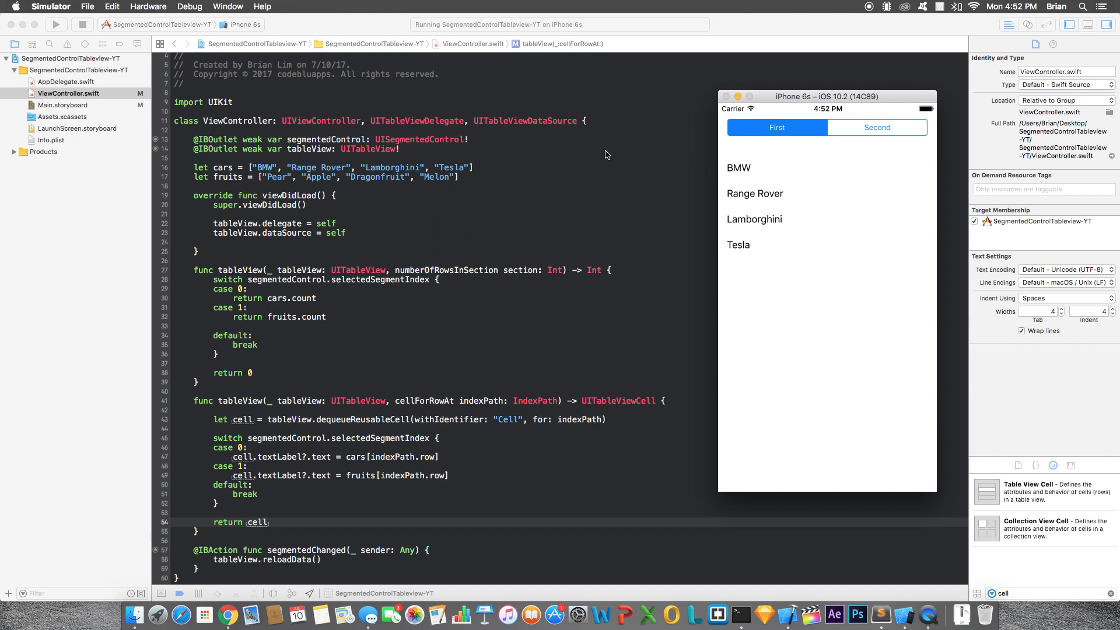
{"action": "mouse_move", "coordinate": [876, 127]}
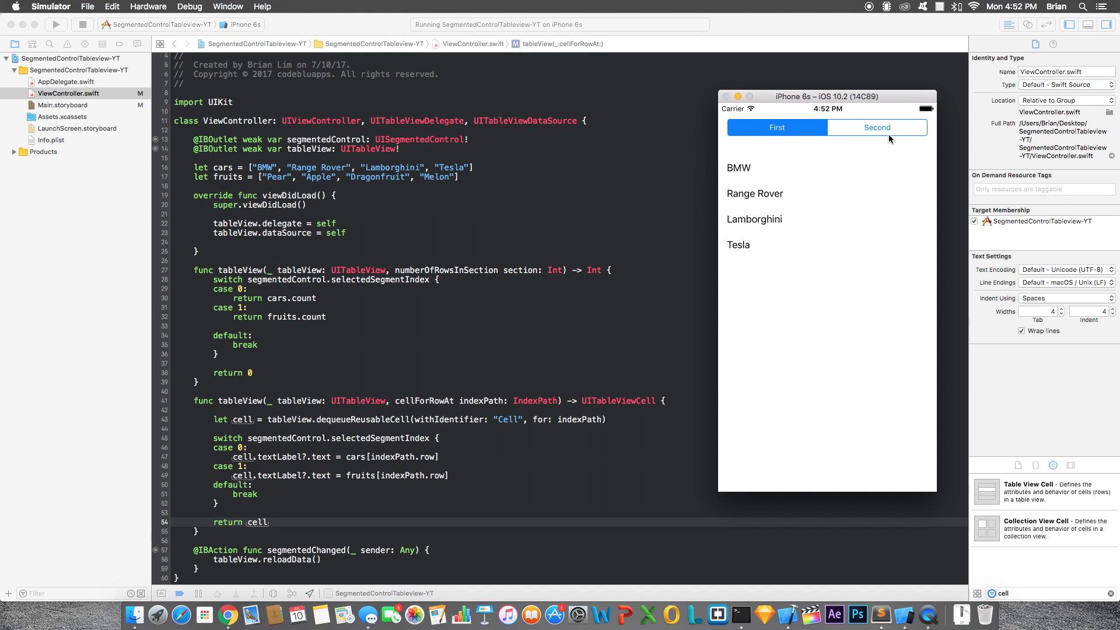
Tap Second and First repeatedly to alternate between the fruits and cars lists.
{"action": "left_click", "coordinate": [877, 128]}
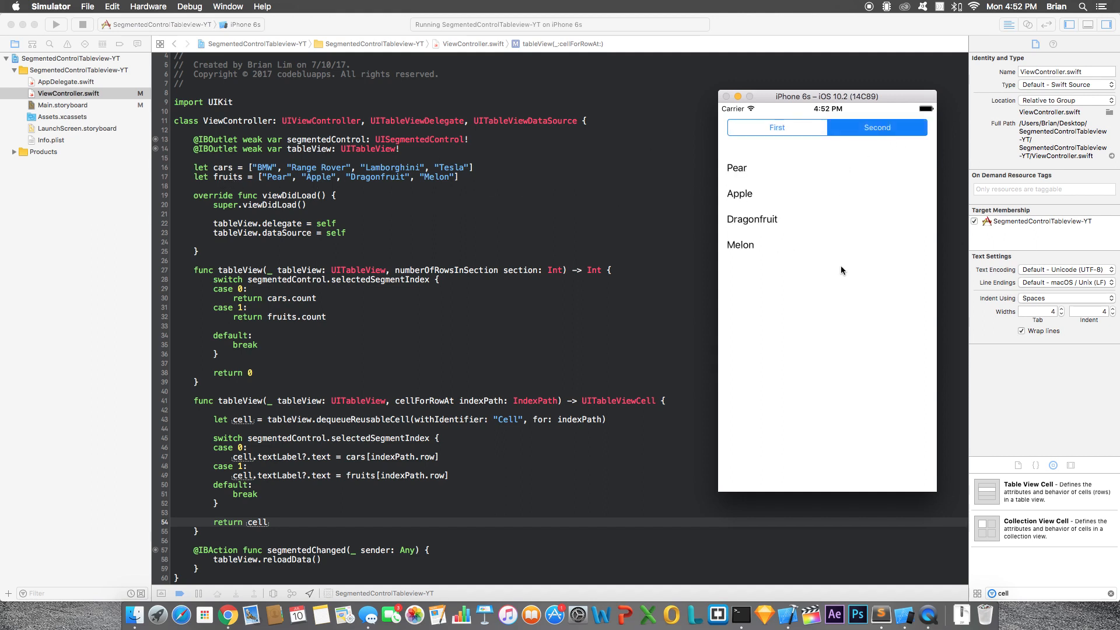
{"action": "left_click", "coordinate": [776, 128]}
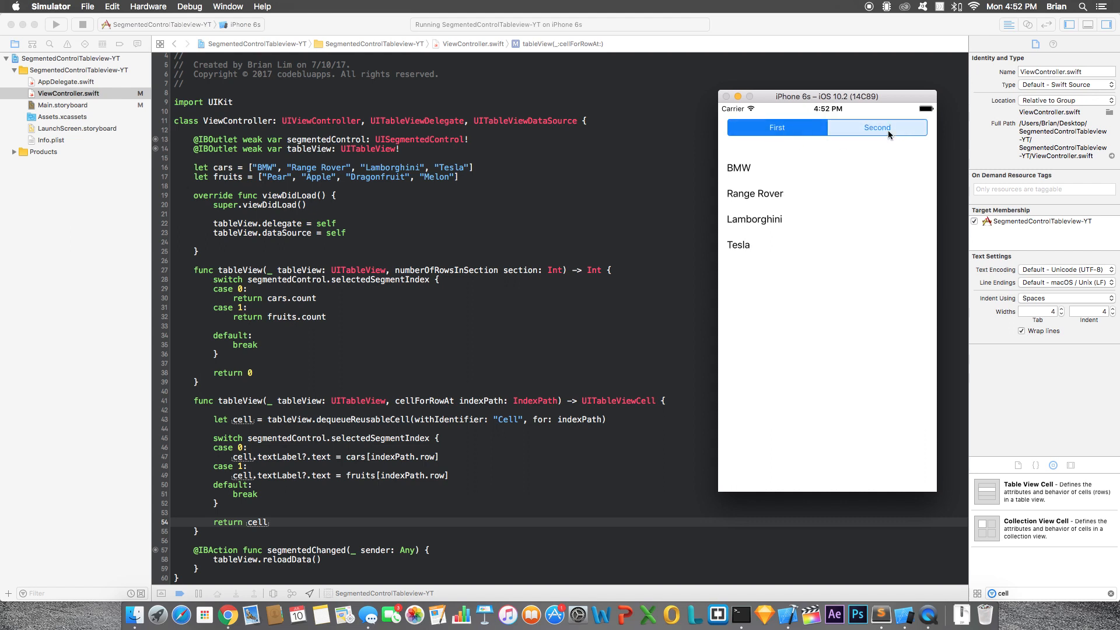
{"action": "left_click", "coordinate": [876, 127]}
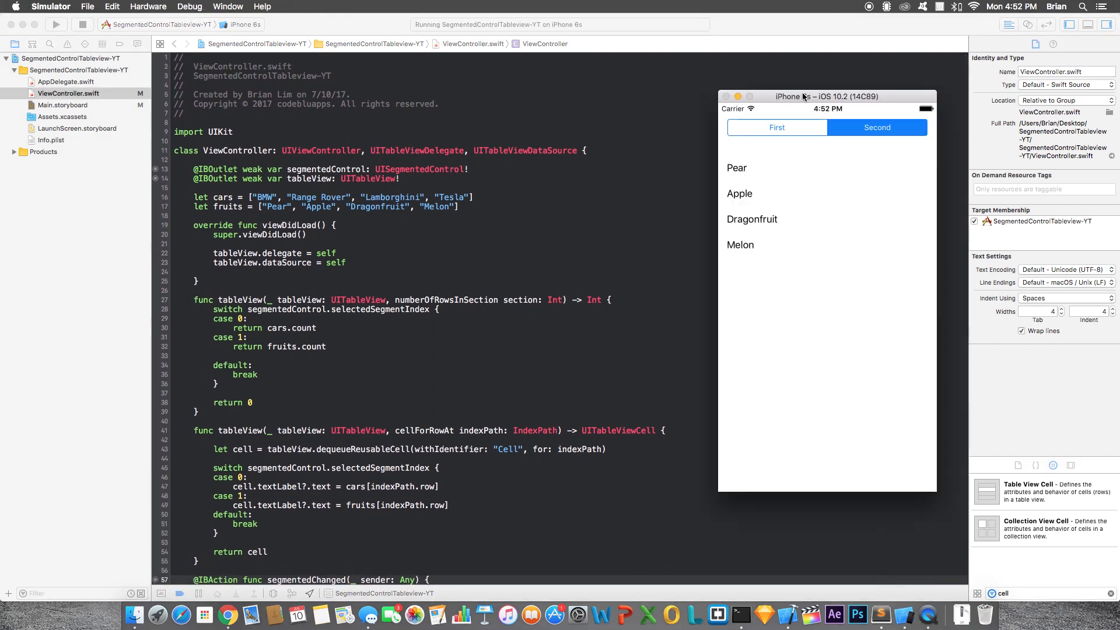
{"action": "left_click", "coordinate": [777, 127]}
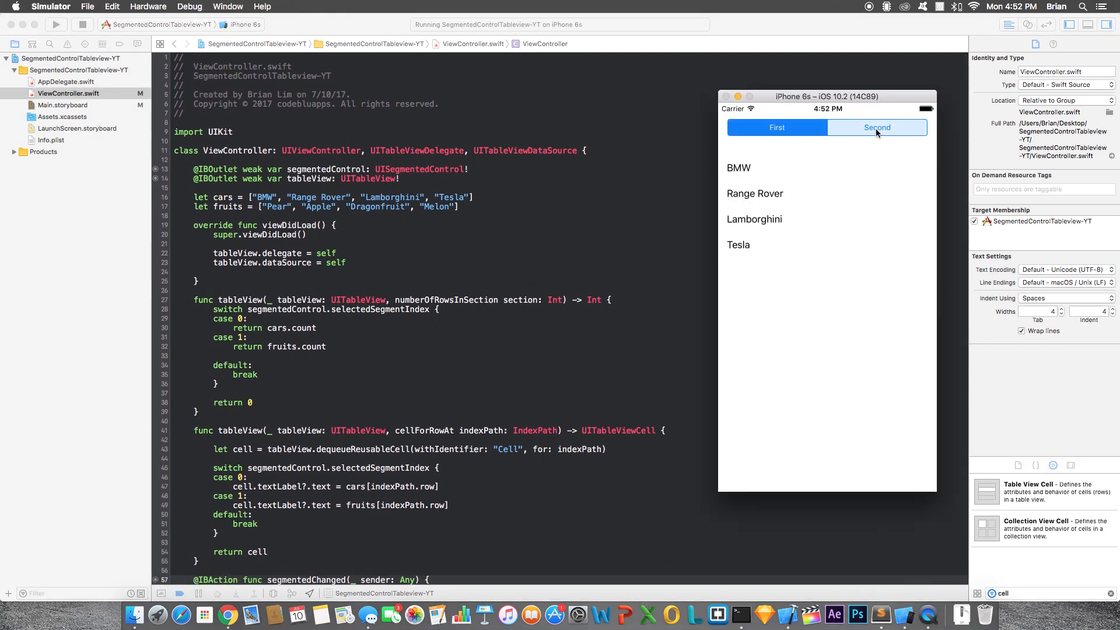
{"action": "left_click", "coordinate": [878, 127]}
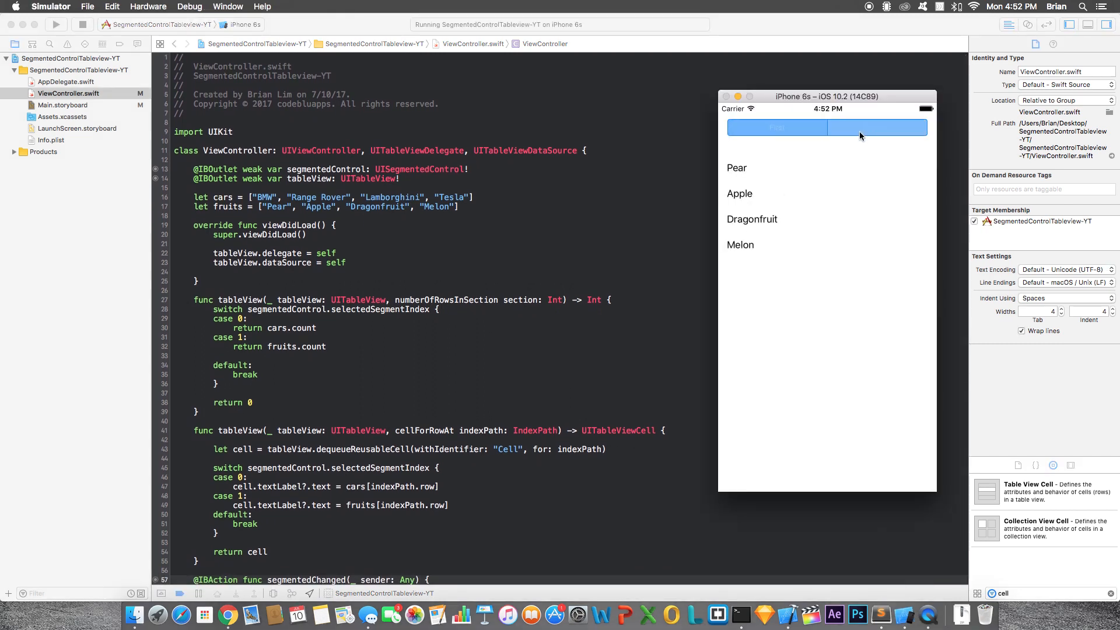
{"action": "left_click", "coordinate": [877, 127]}
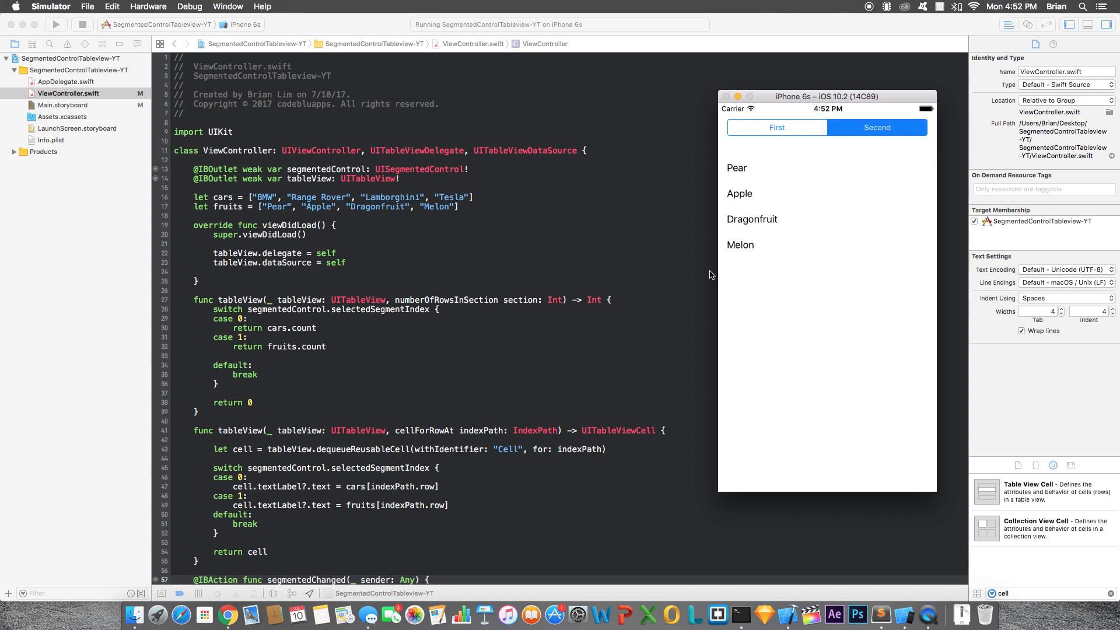